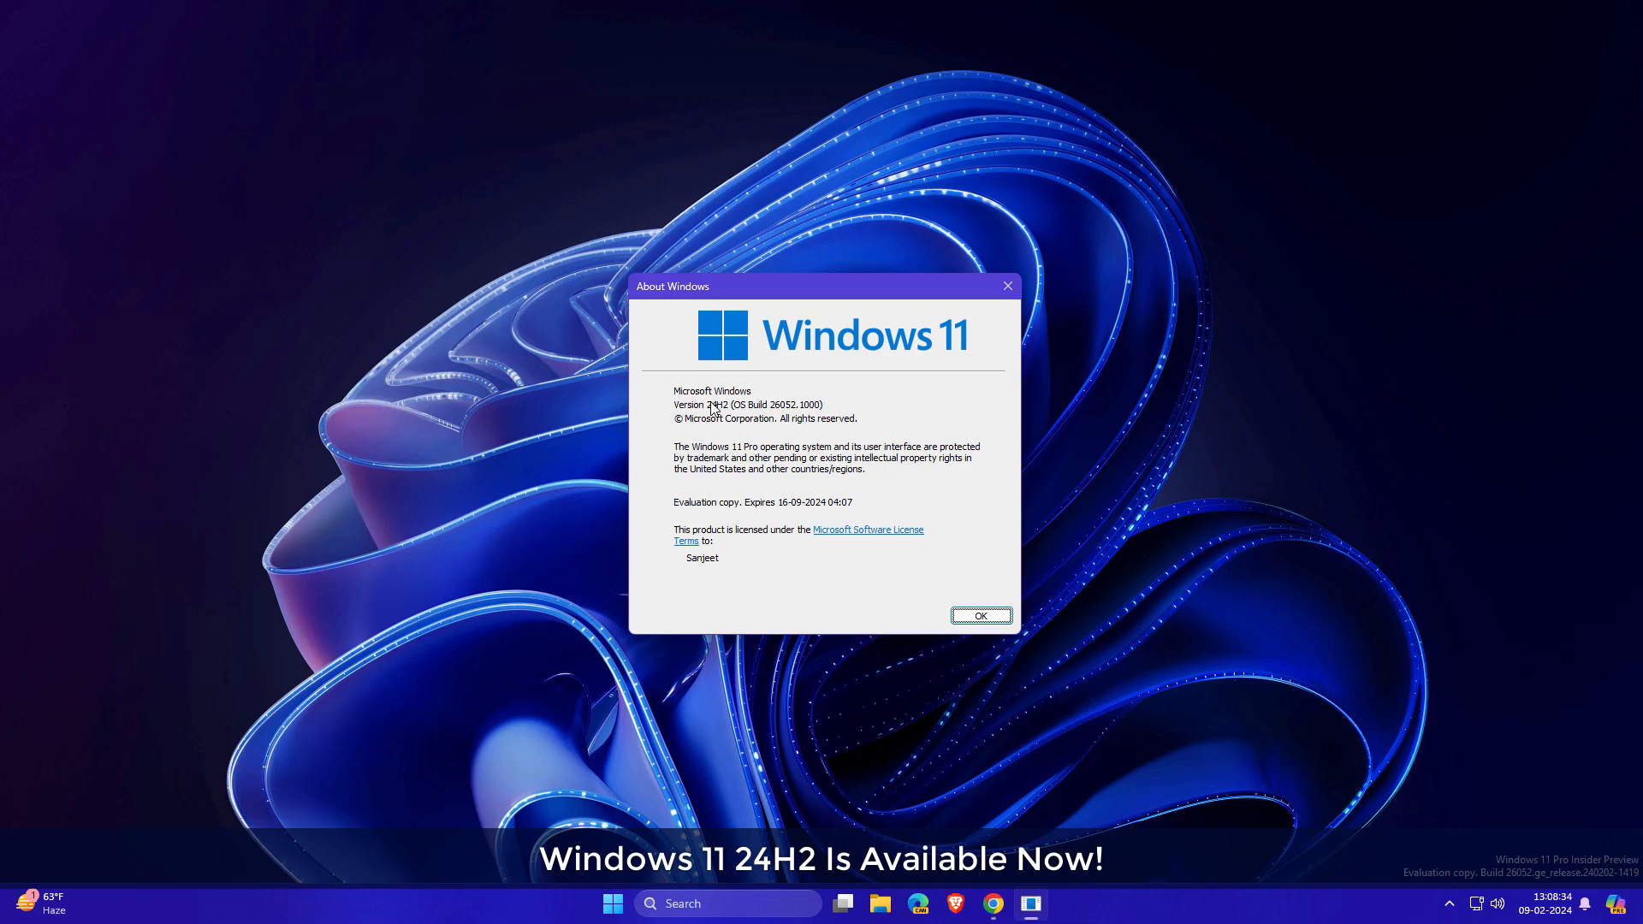
{"action": "mouse_move", "coordinate": [784, 415]}
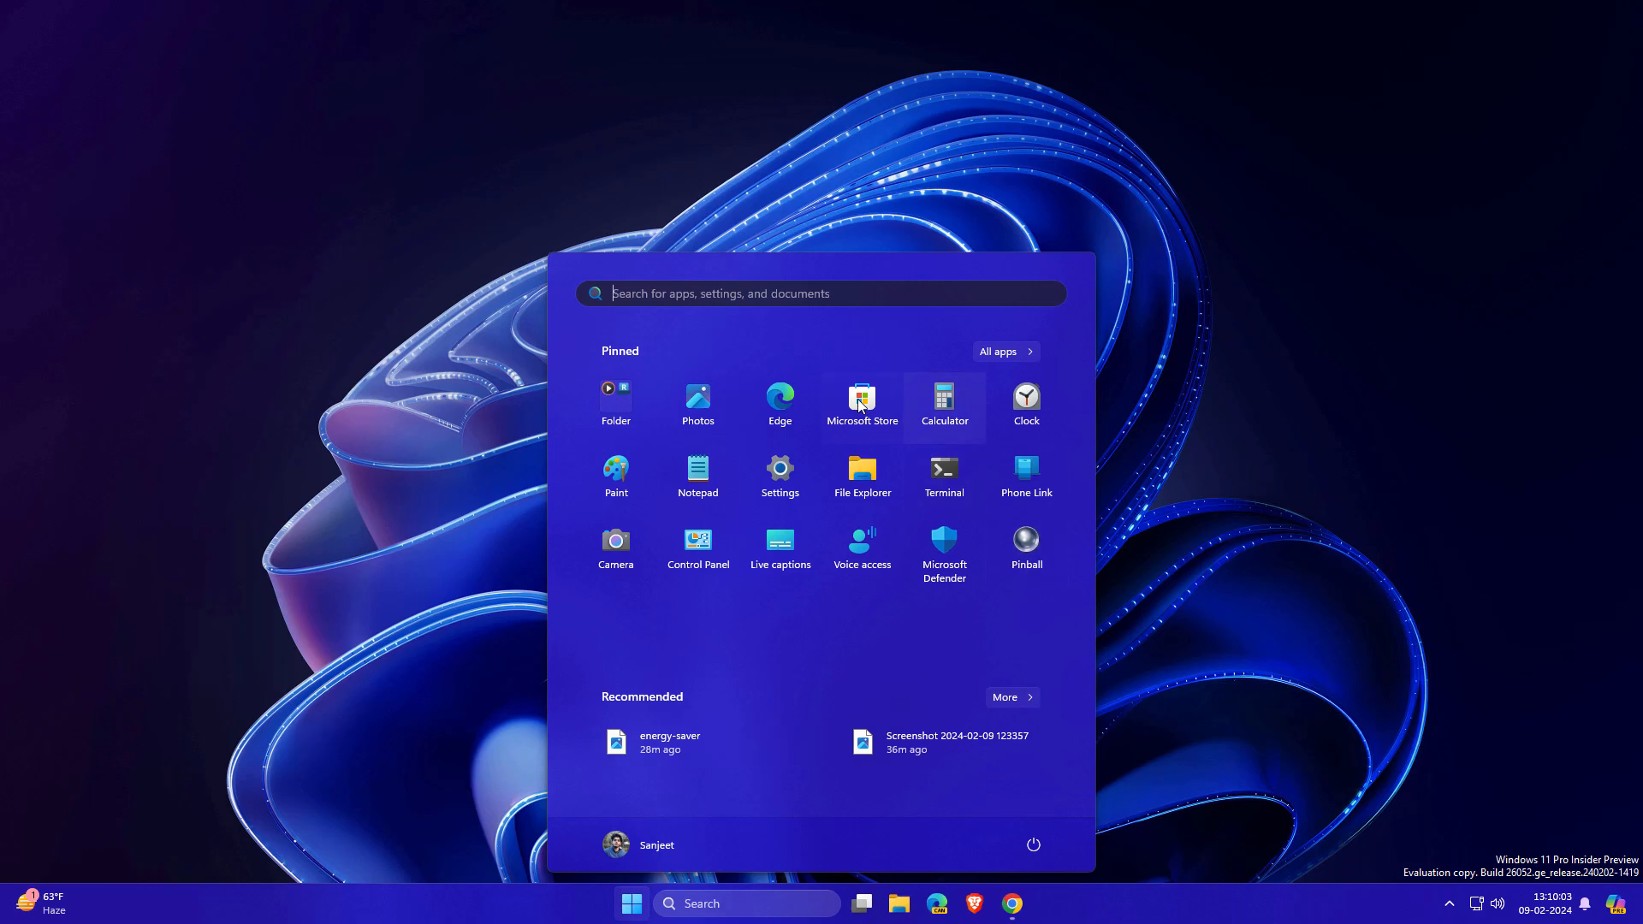
Open the Power page in Settings, view Energy saver options, then close Settings.
{"action": "left_click", "coordinate": [779, 469]}
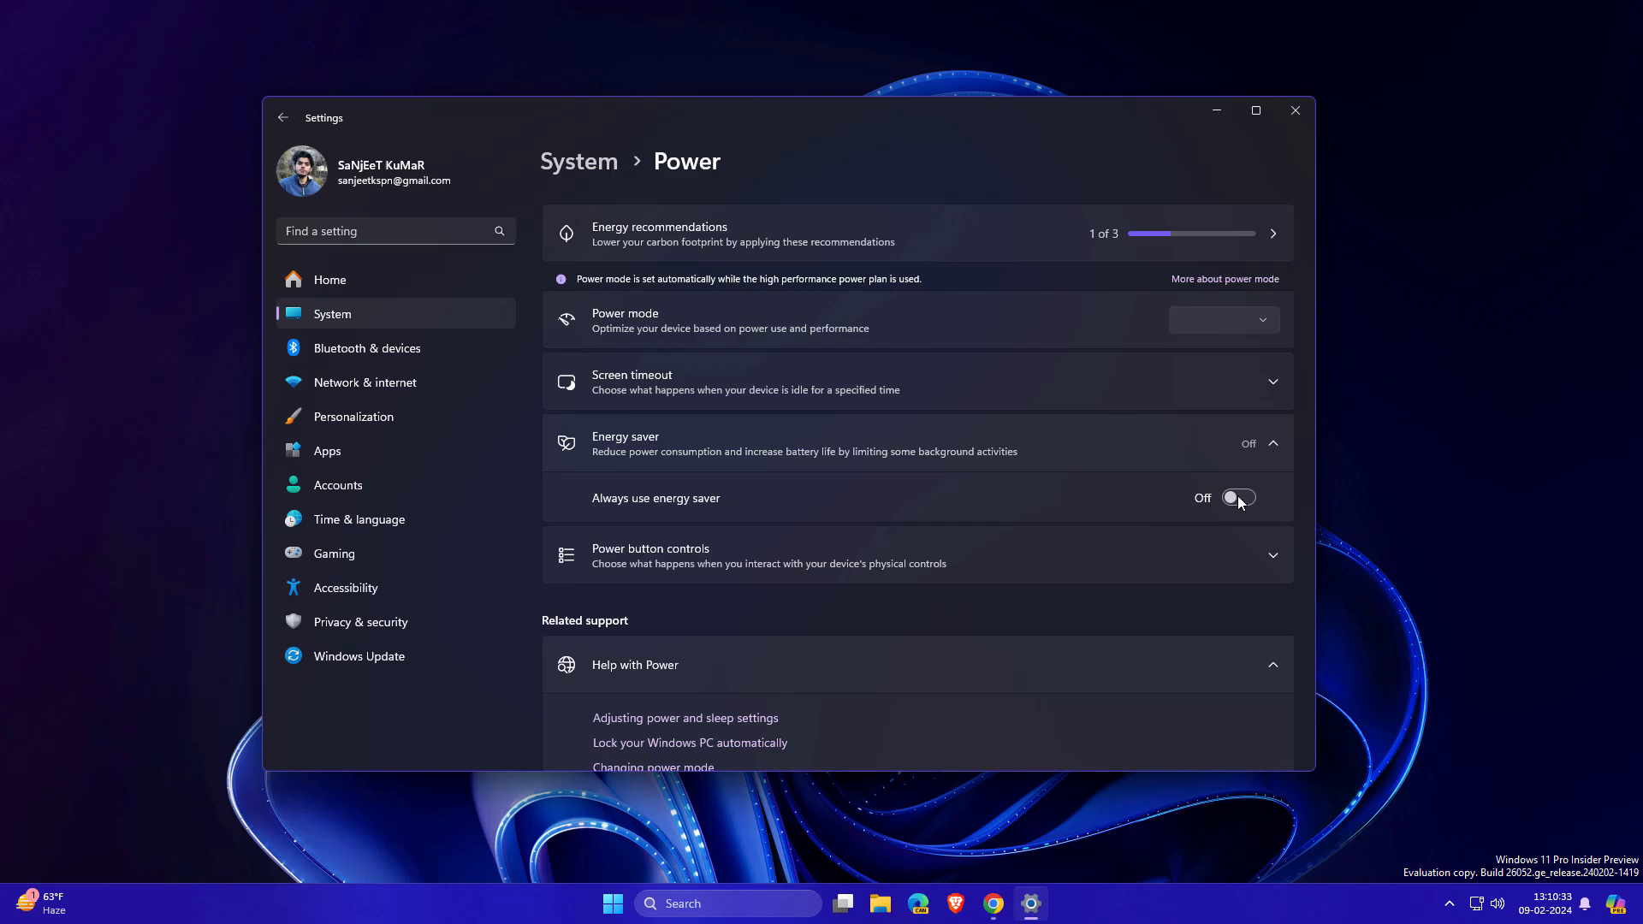
{"action": "left_click", "coordinate": [1237, 498]}
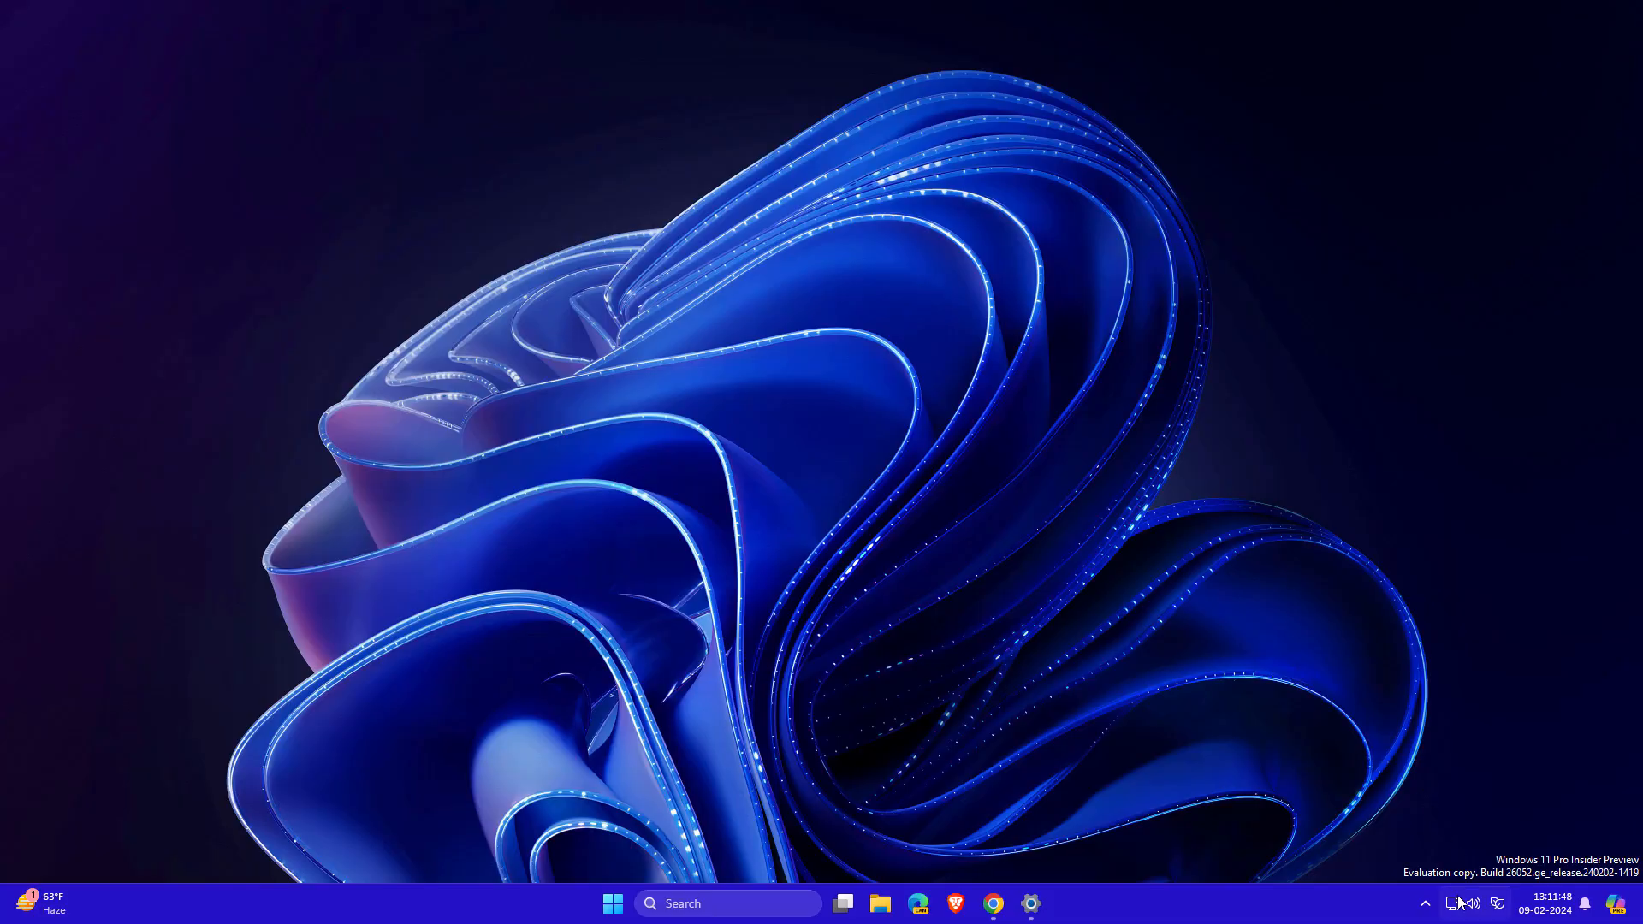
Open Network & internet settings from the system tray network icon.
{"action": "left_click", "coordinate": [1474, 903]}
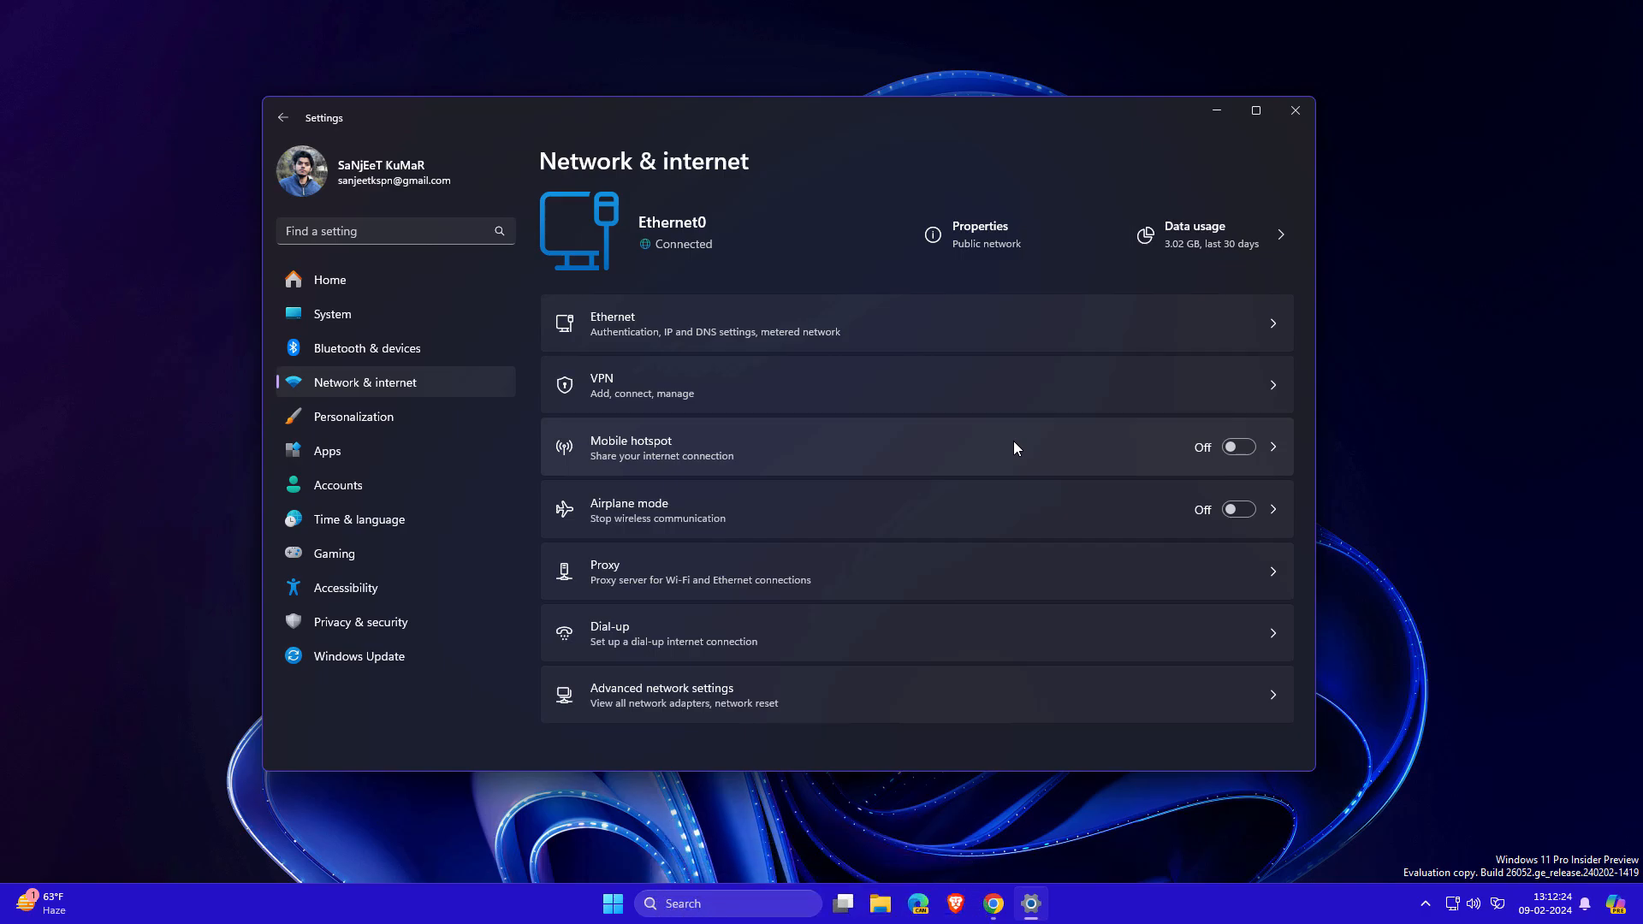
Open the Mobile hotspot page and scroll to its properties and QR code.
{"action": "left_click", "coordinate": [630, 447]}
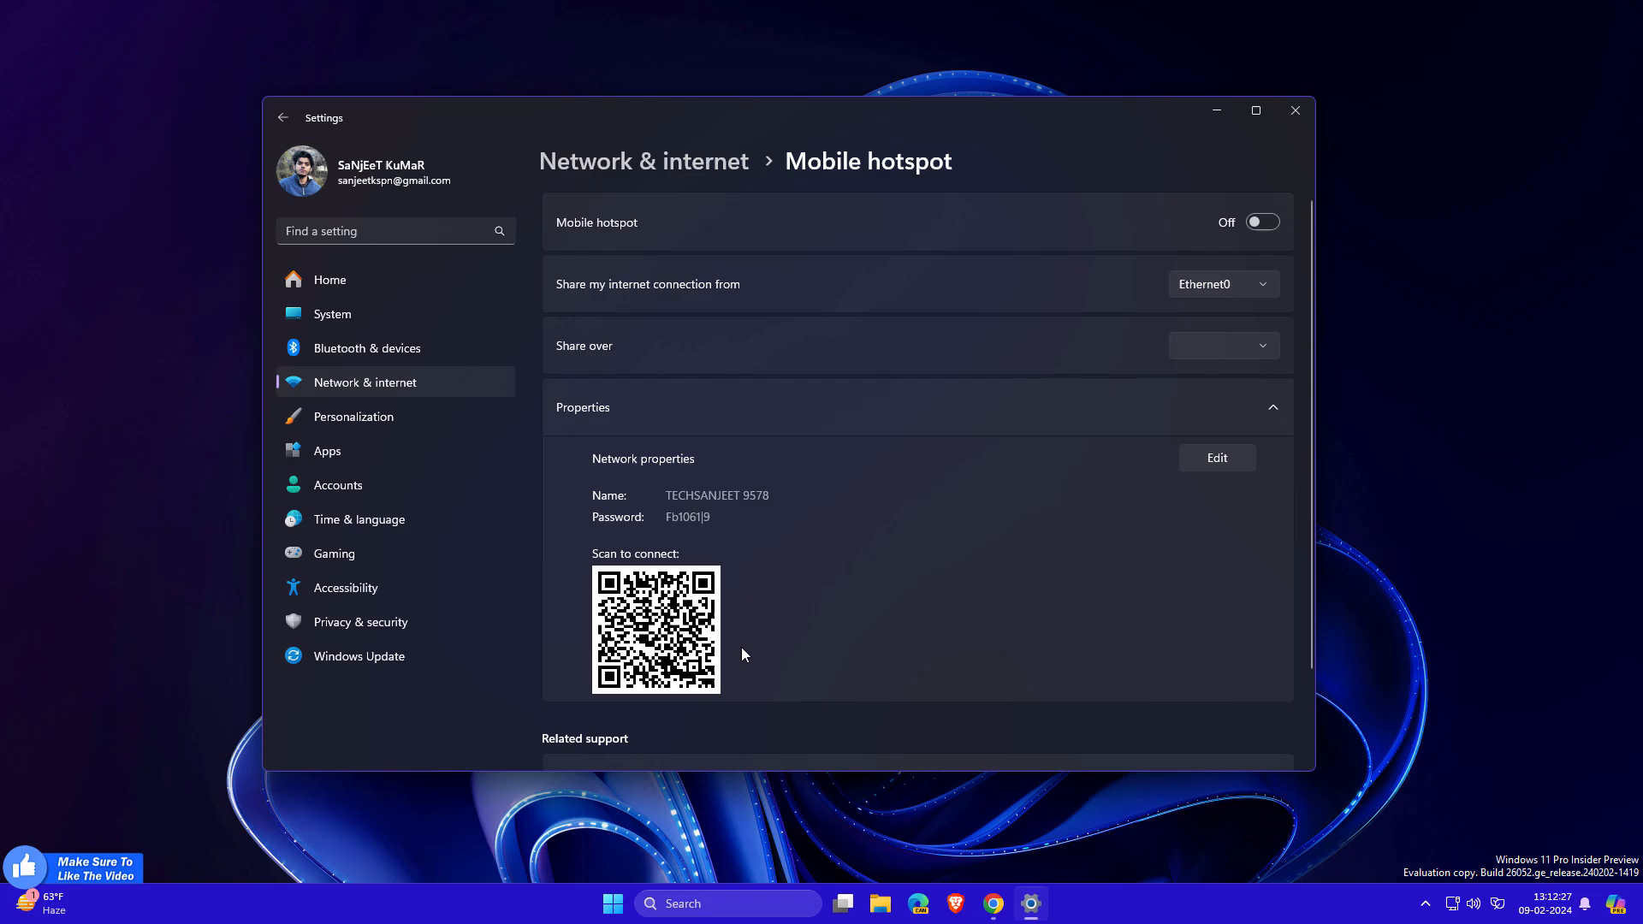
{"action": "scroll", "scroll_direction": "down", "scroll_amount": 3}
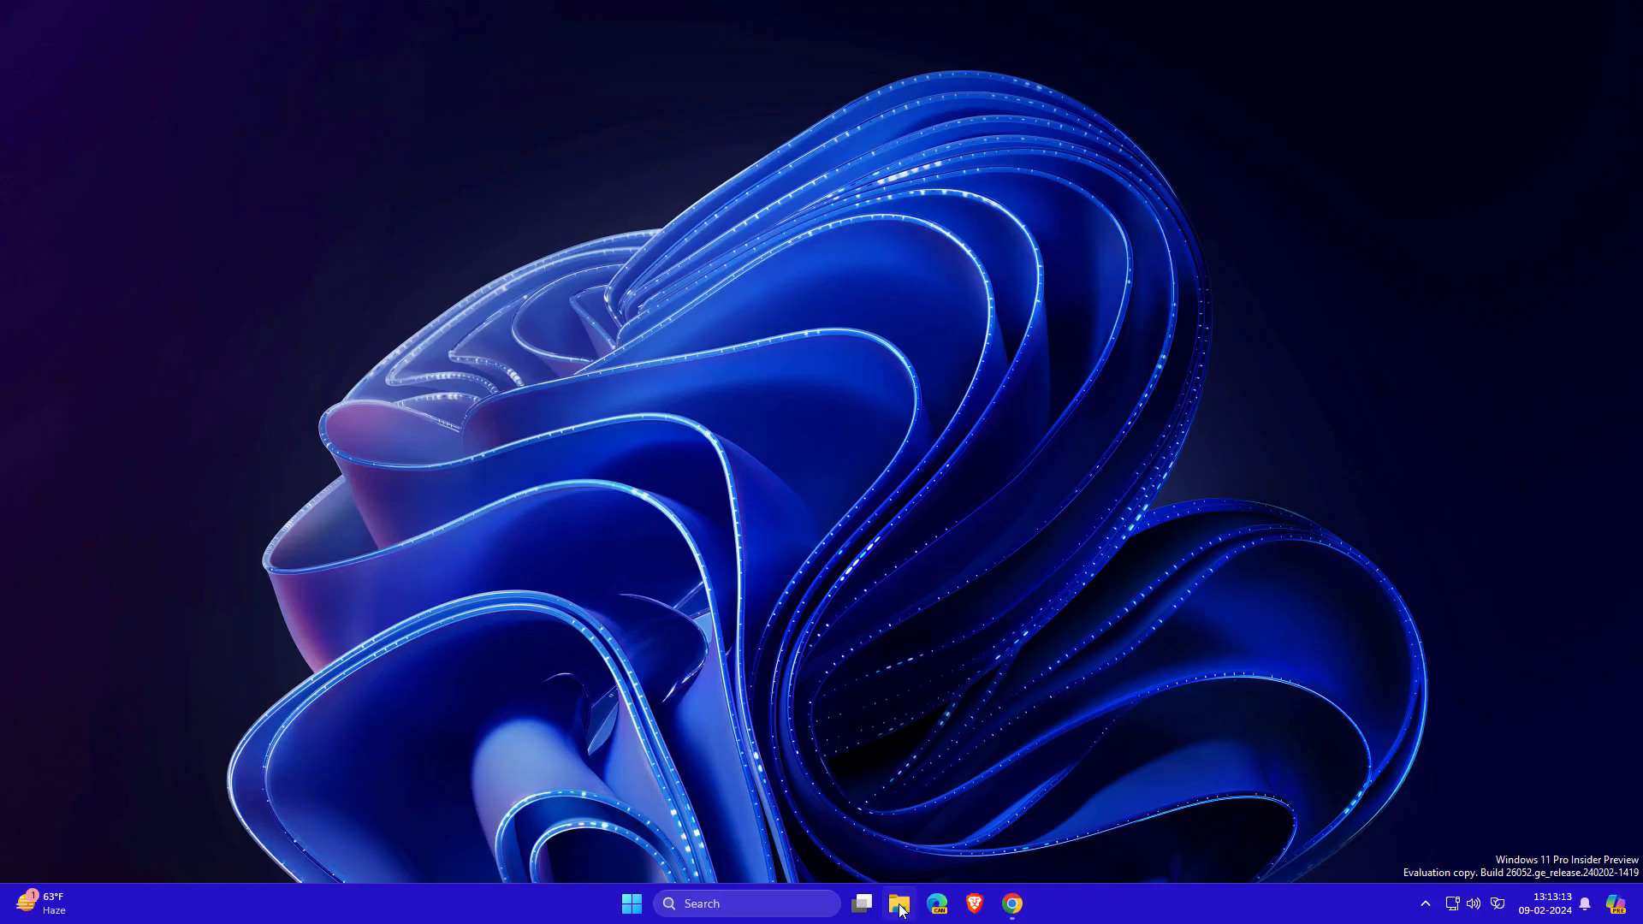
{"action": "left_click", "coordinate": [897, 904]}
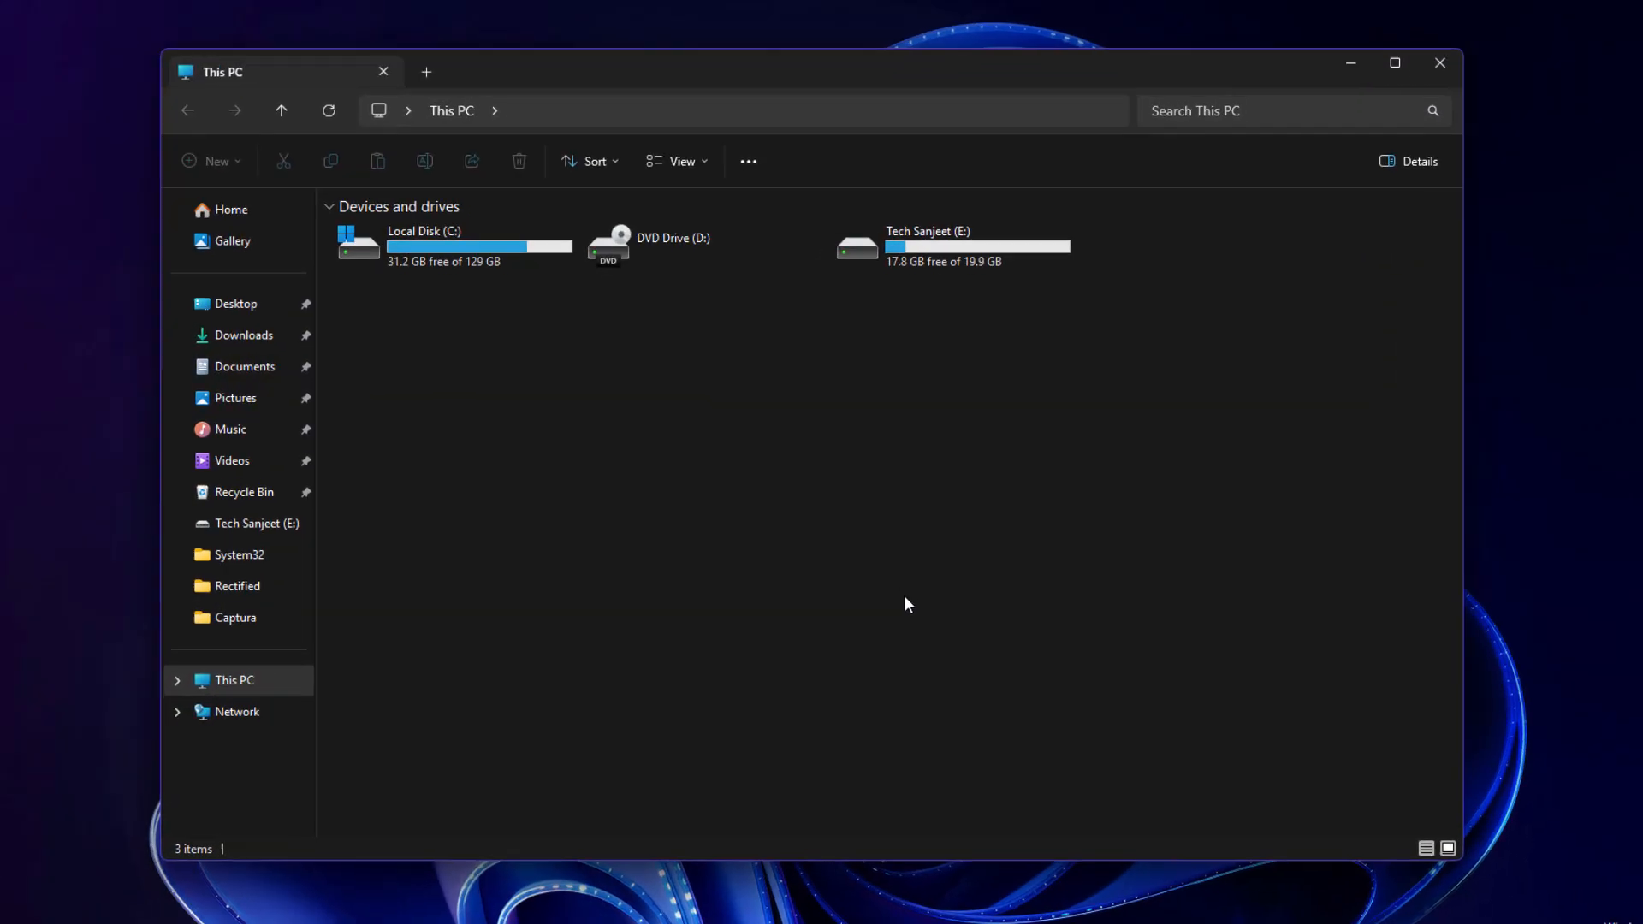
{"action": "double_click", "coordinate": [926, 244]}
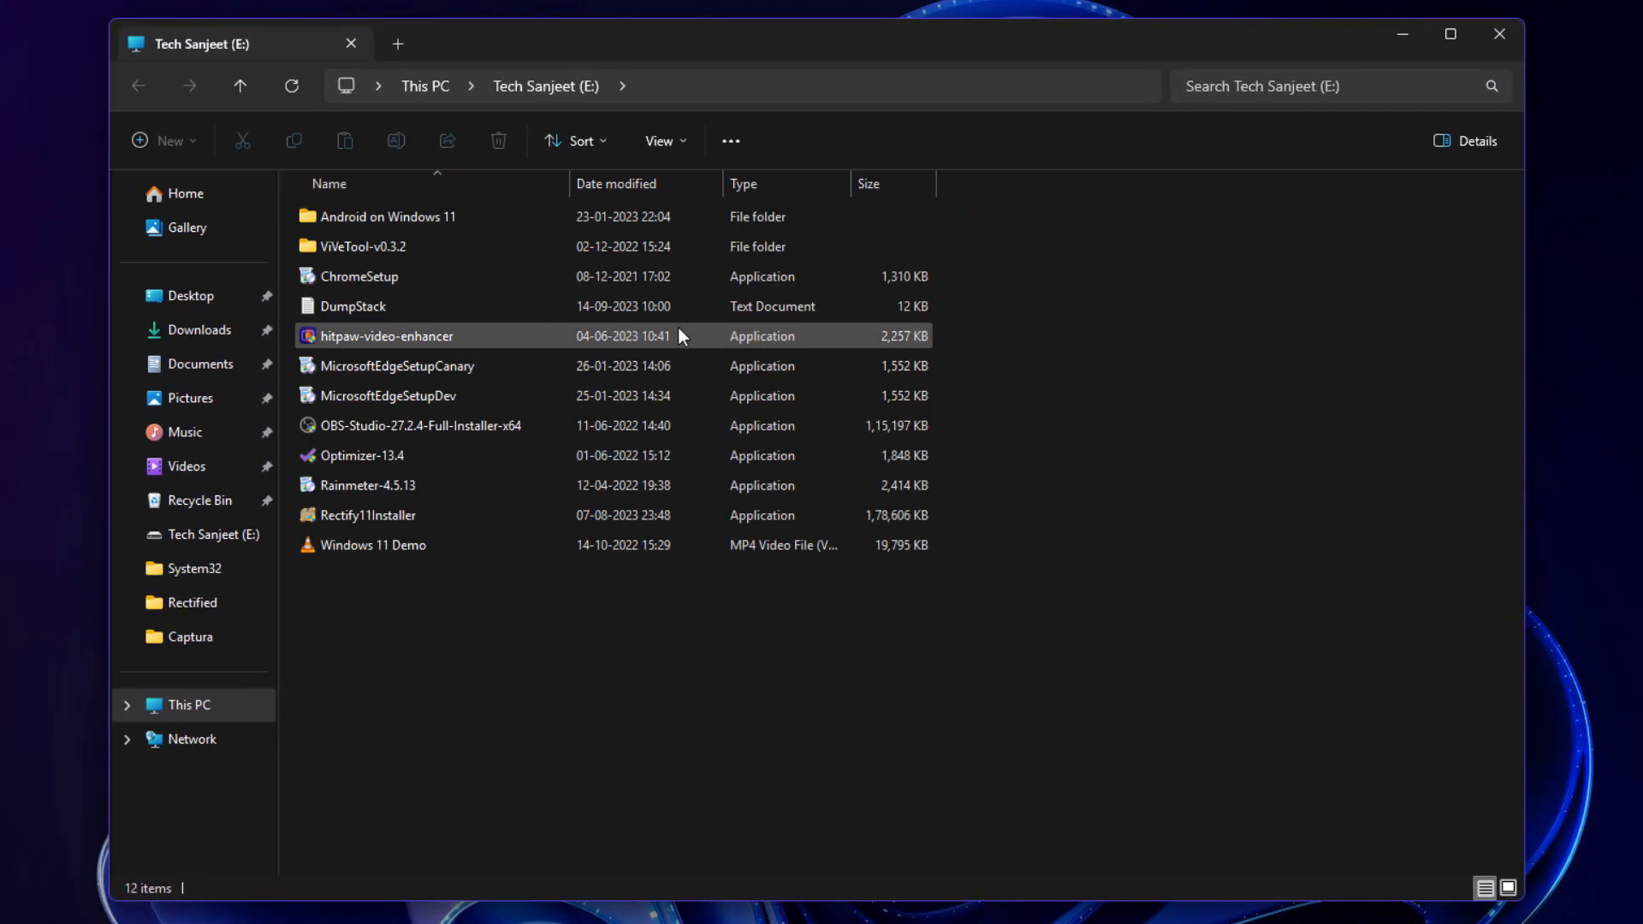
{"action": "right_click", "coordinate": [363, 246]}
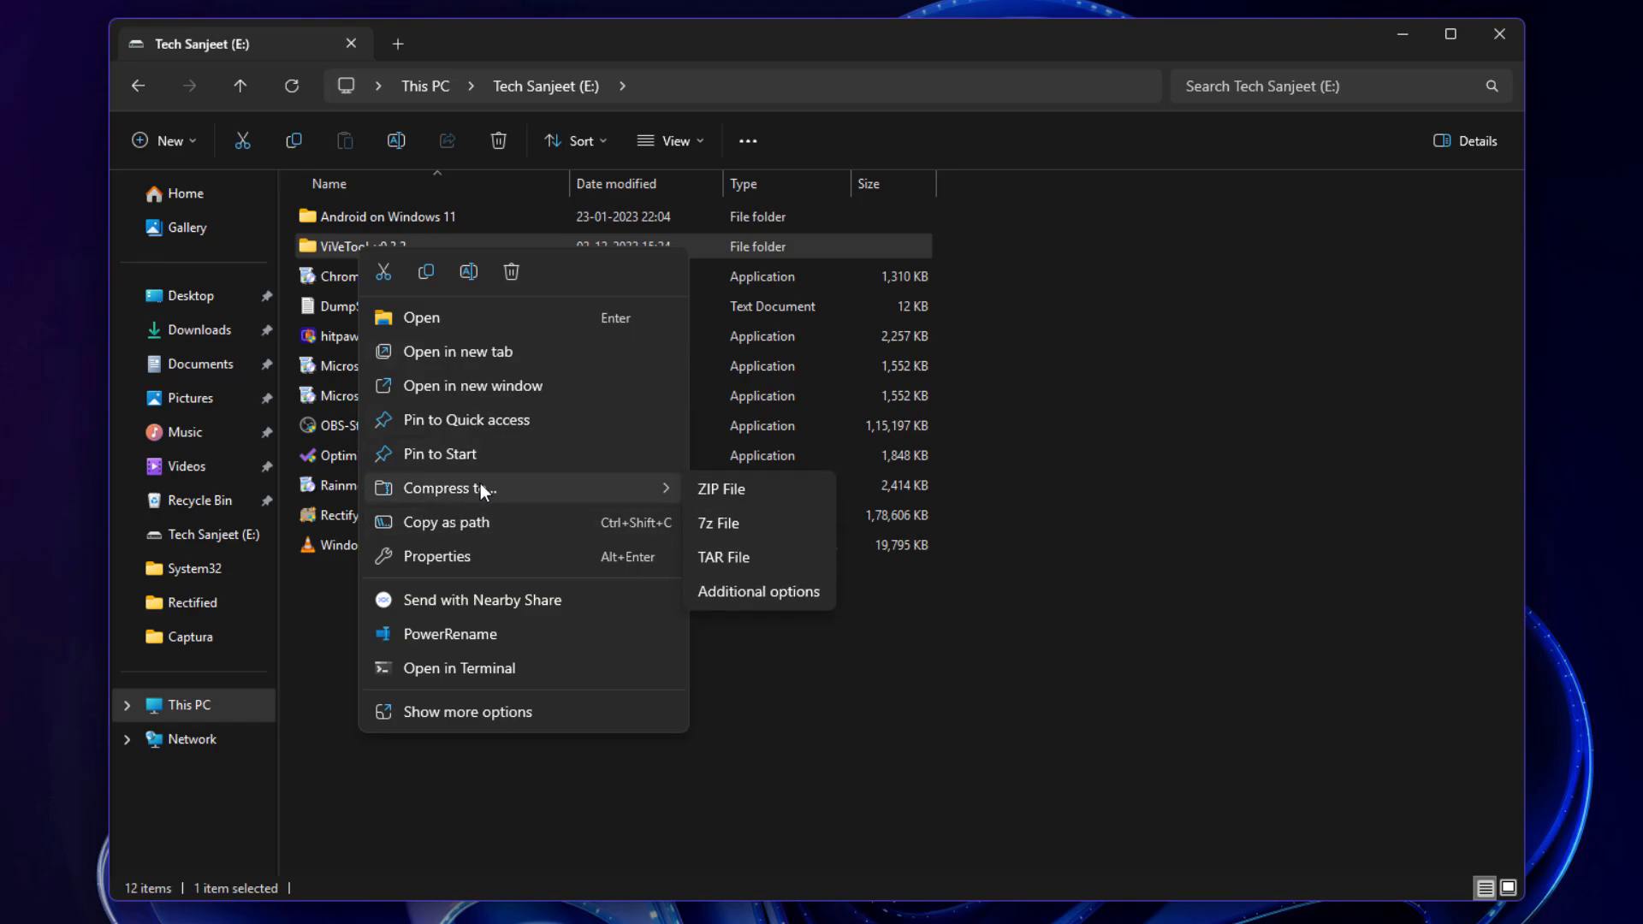
{"action": "mouse_move", "coordinate": [722, 559]}
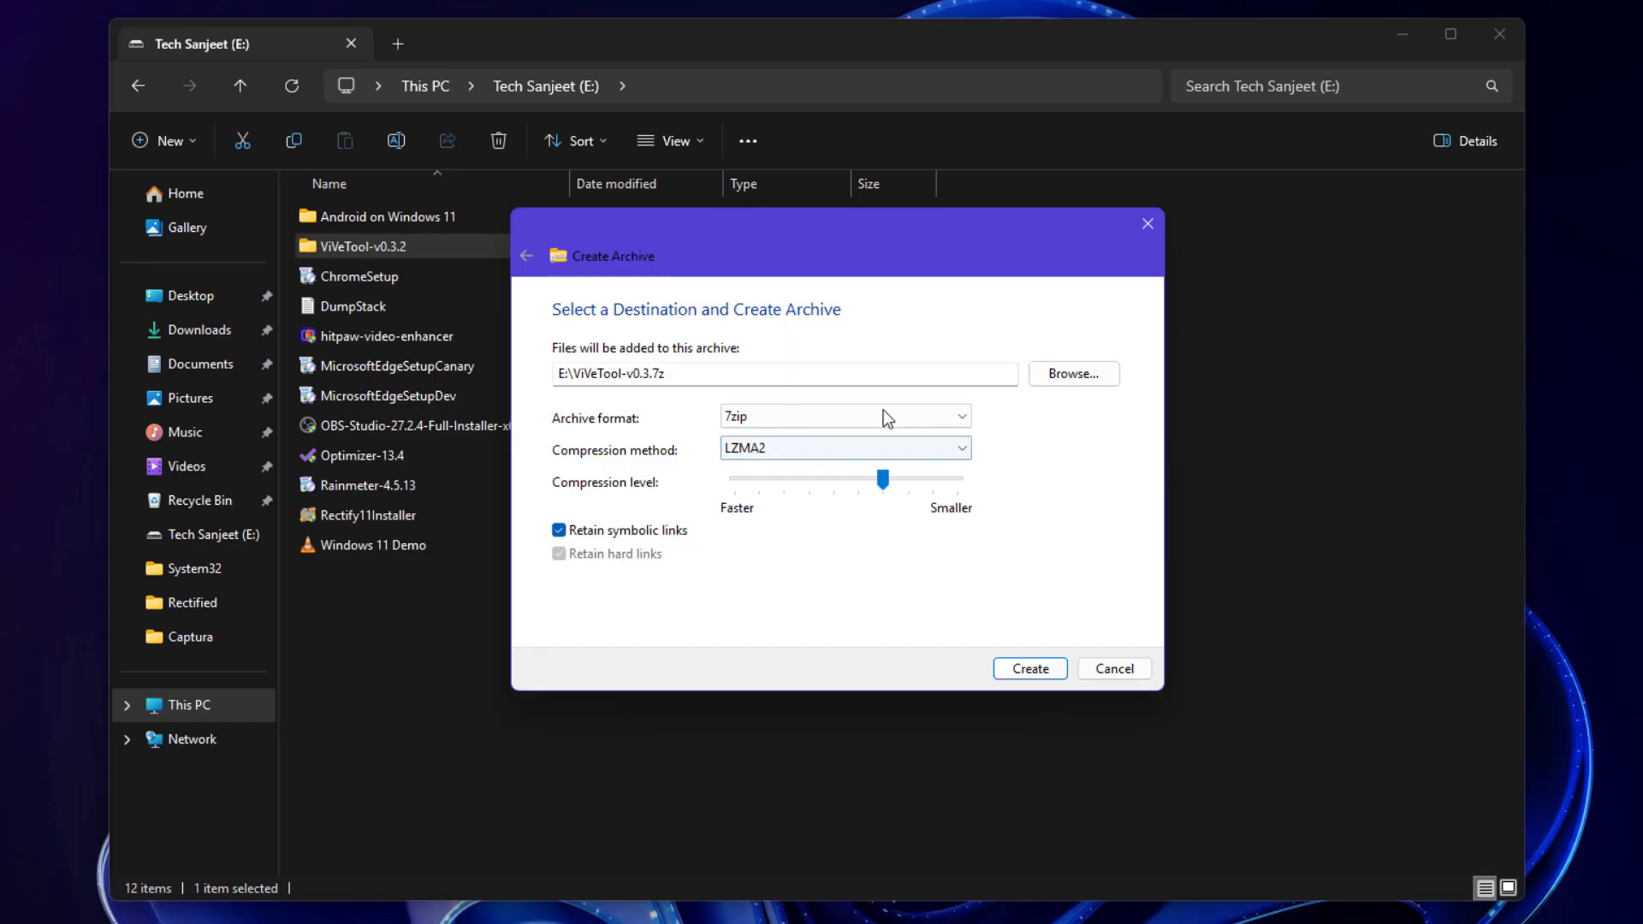
{"action": "left_click", "coordinate": [843, 416]}
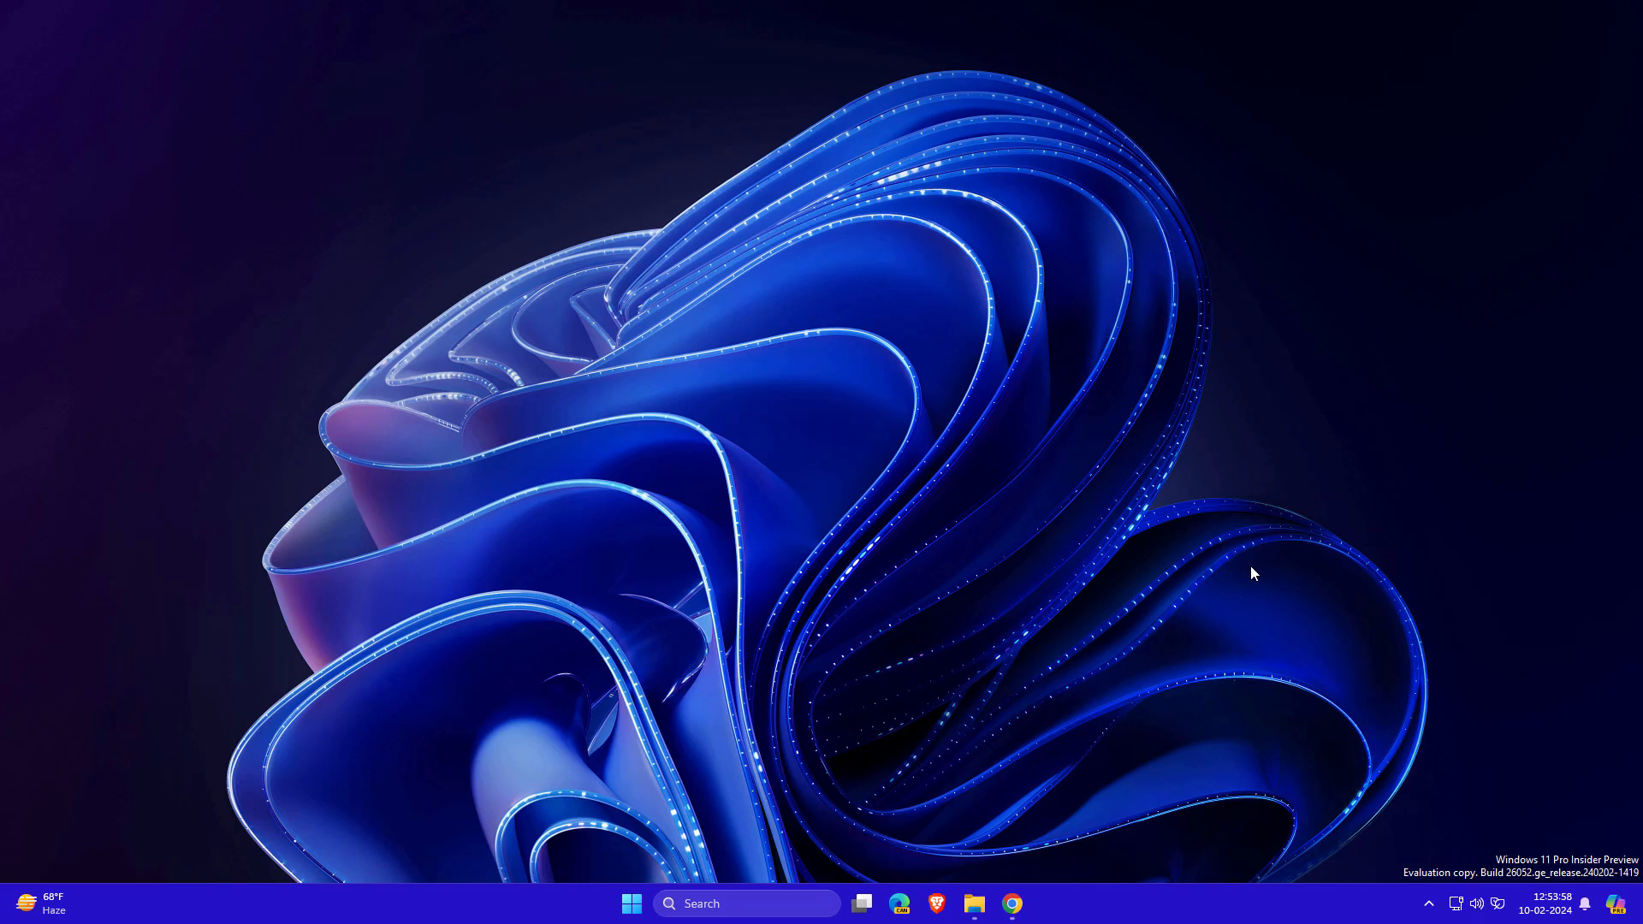
Open the System > For developers page showing the Enable sudo switch.
{"action": "left_click", "coordinate": [1475, 903]}
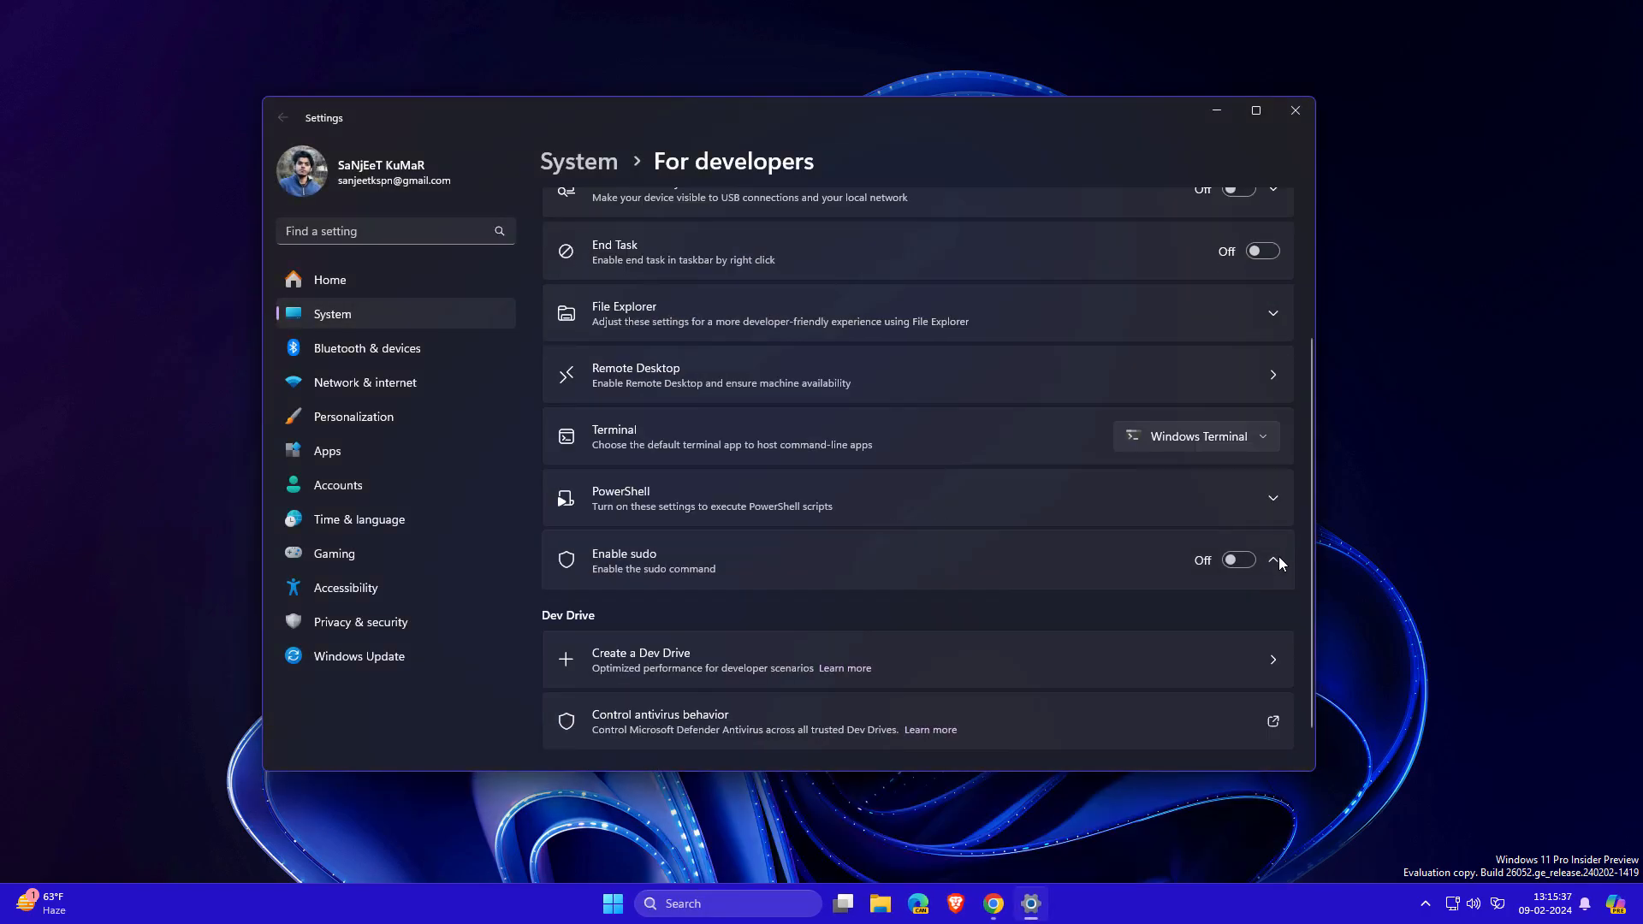
{"action": "left_click", "coordinate": [1237, 559]}
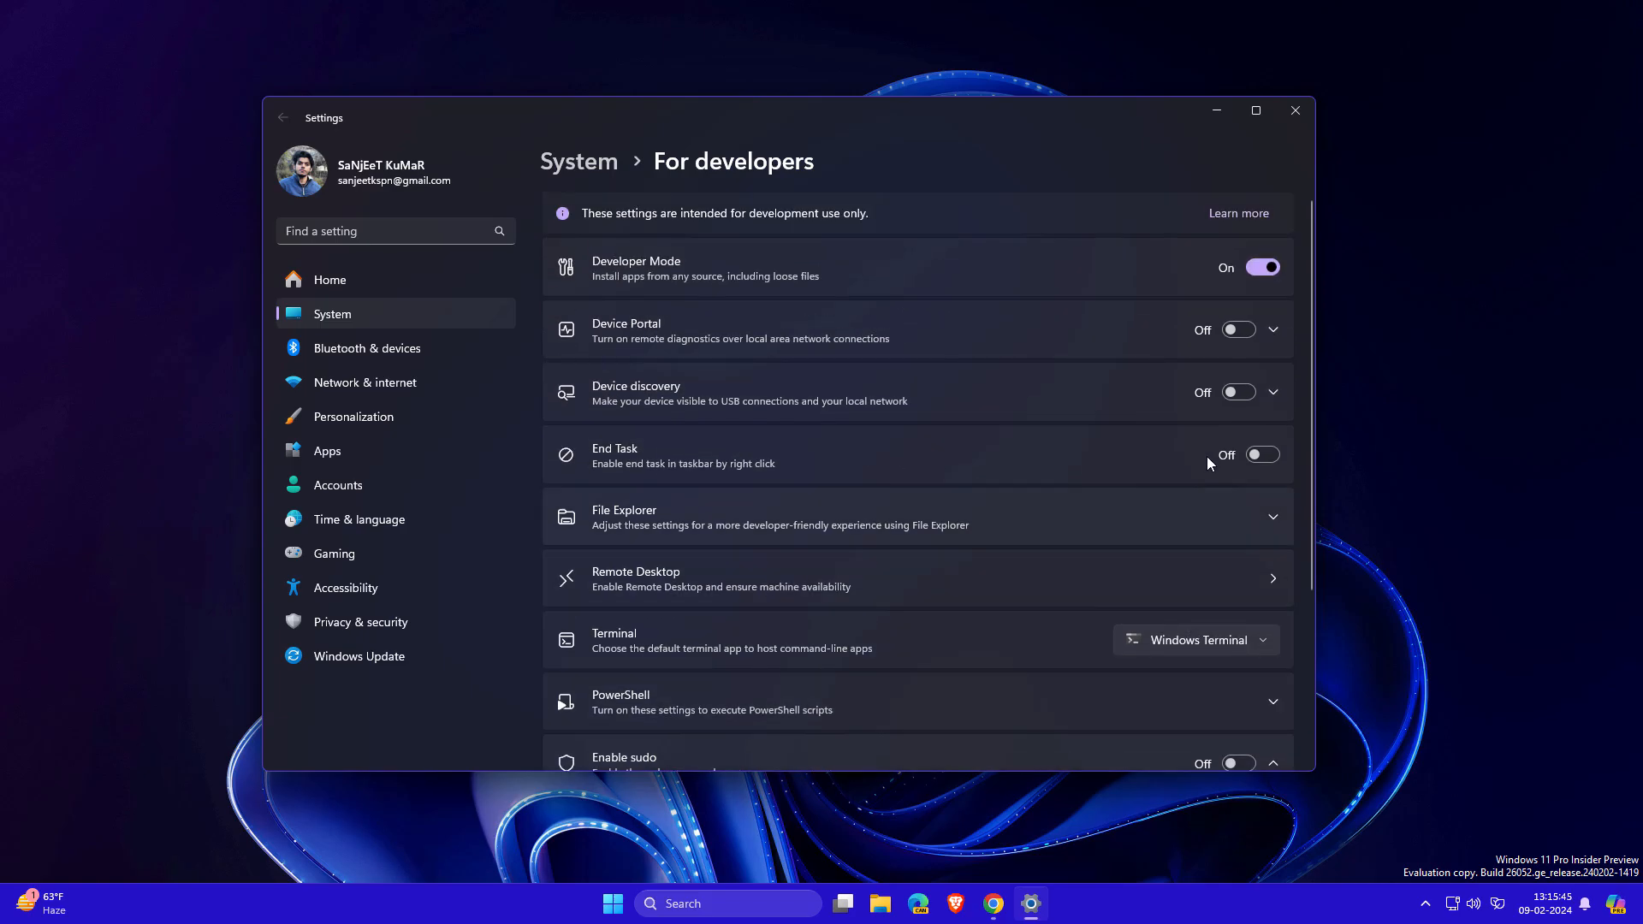
{"action": "mouse_move", "coordinate": [1295, 111]}
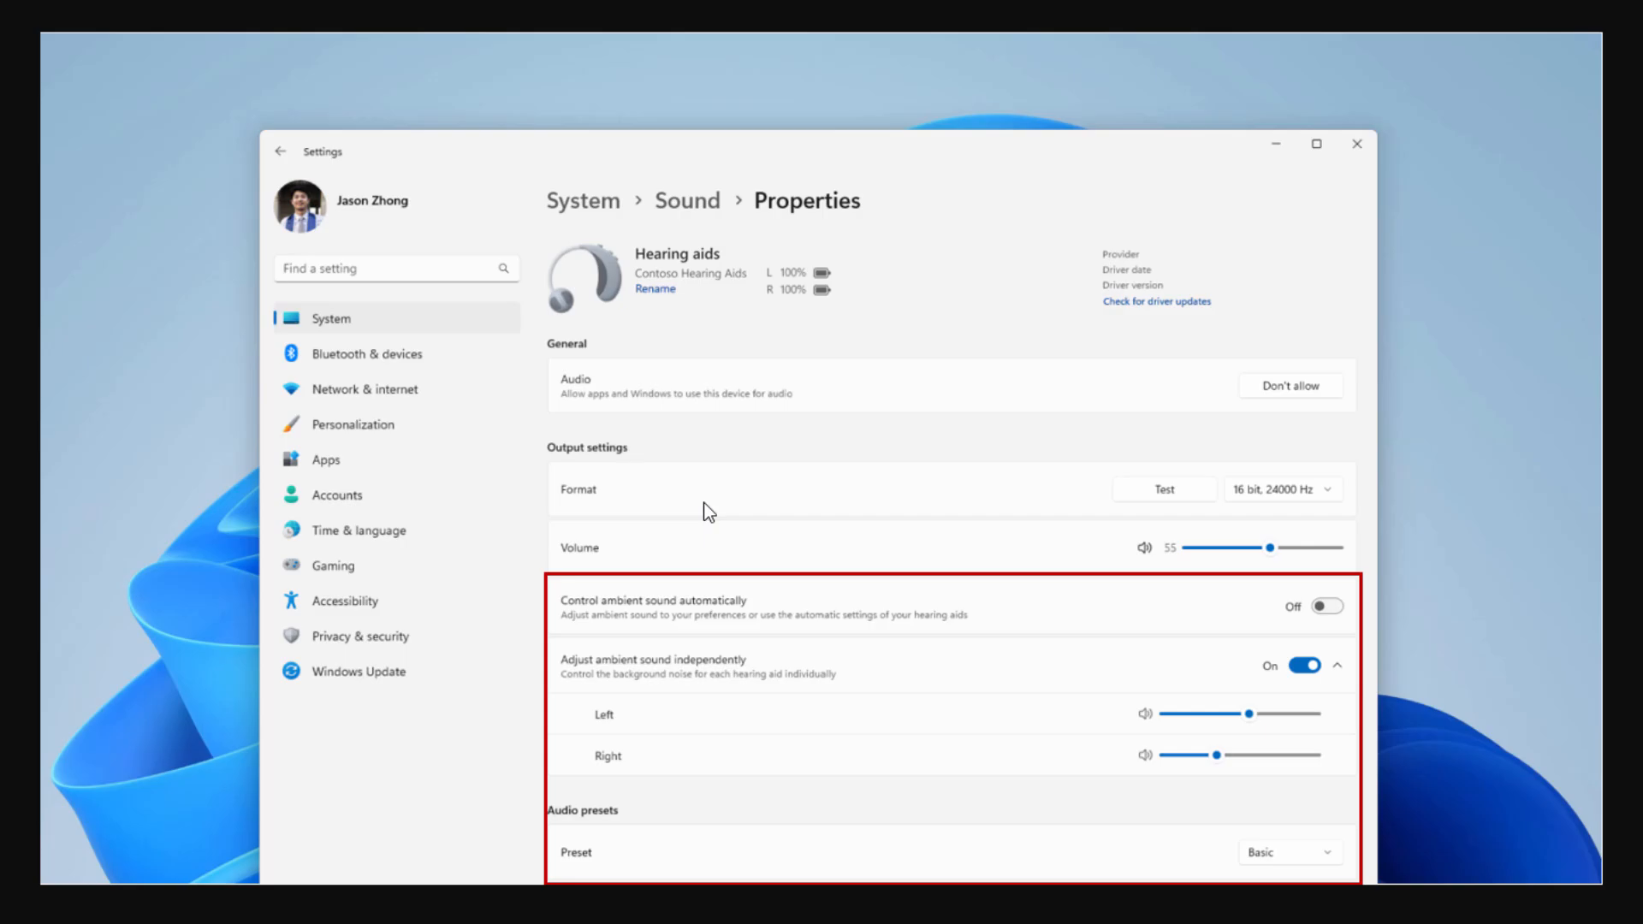
{"action": "mouse_move", "coordinate": [645, 696]}
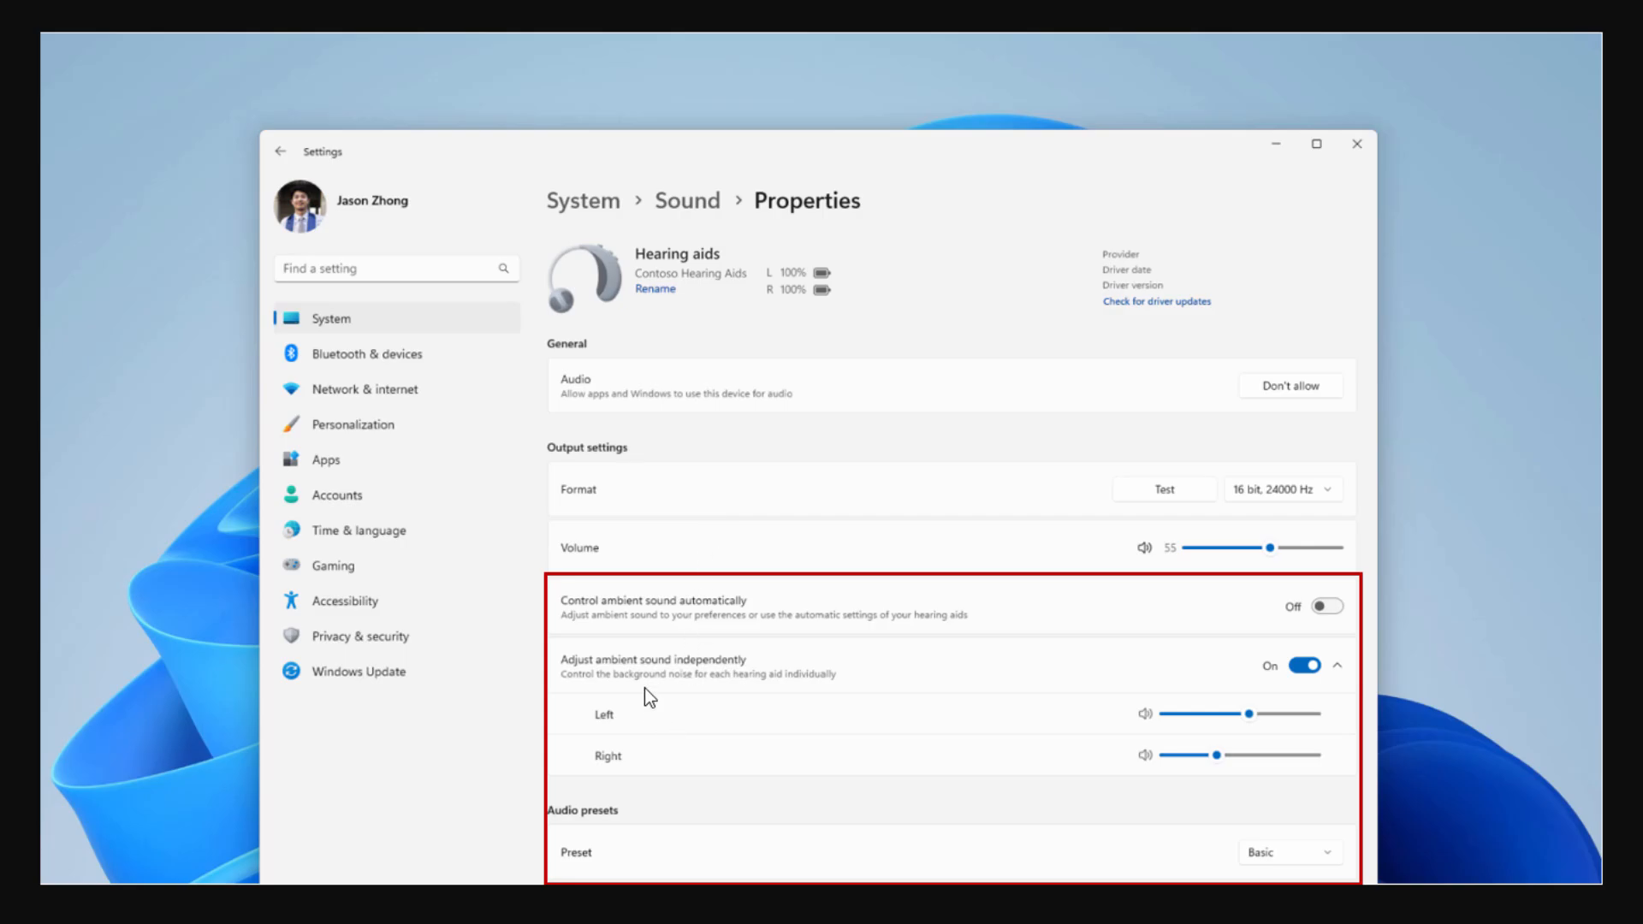
{"action": "mouse_move", "coordinate": [671, 675]}
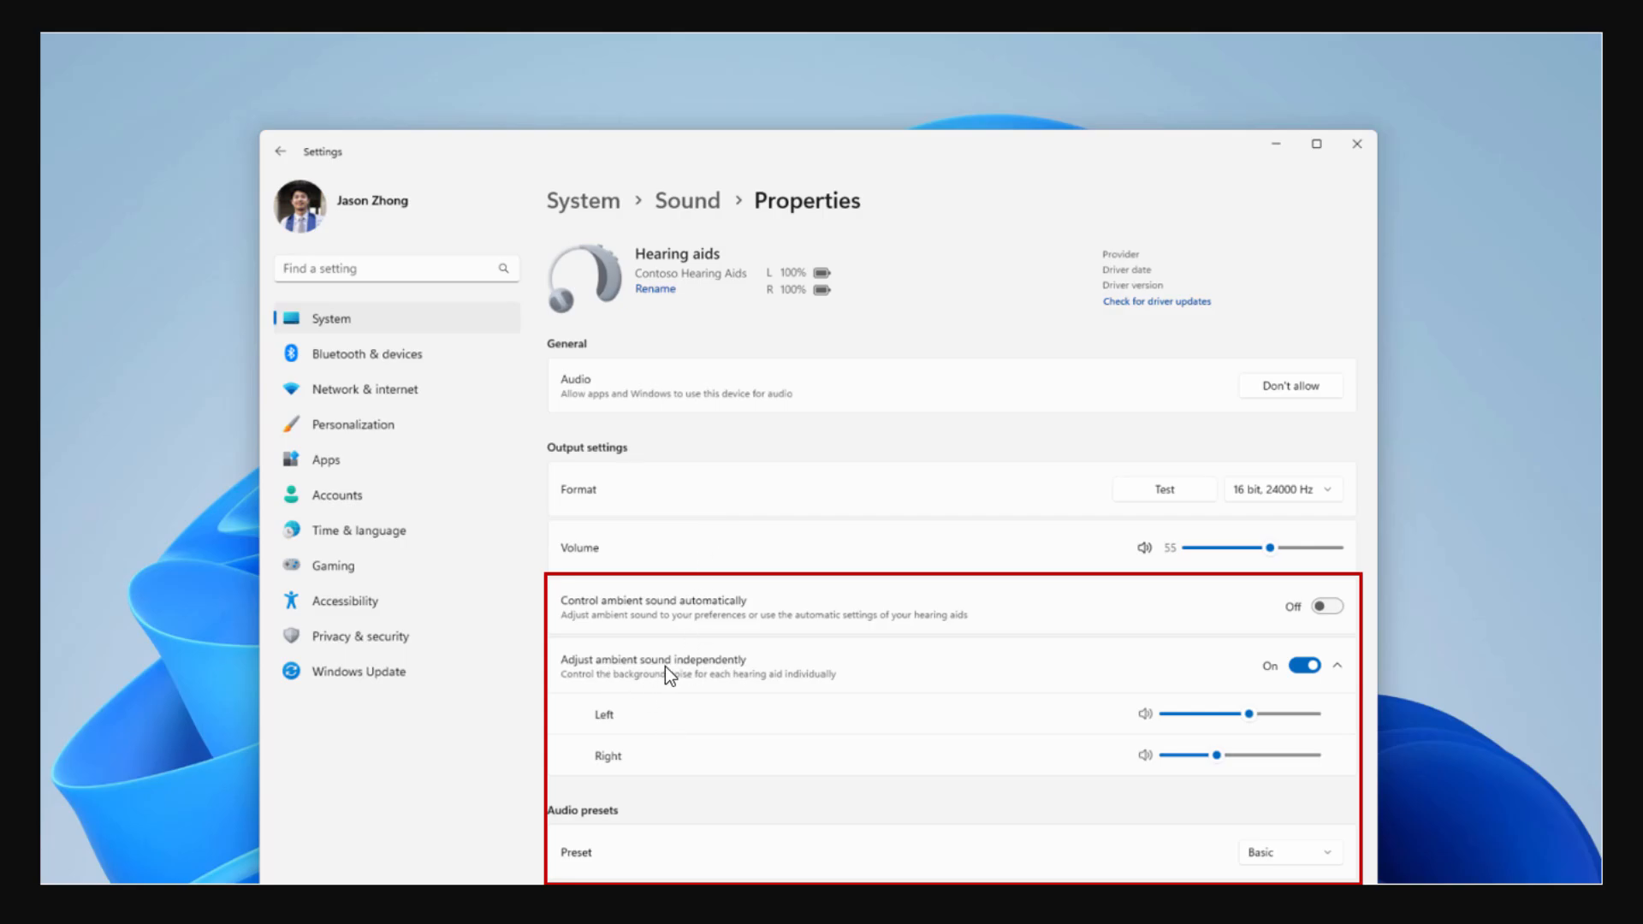
{"action": "mouse_move", "coordinate": [730, 657]}
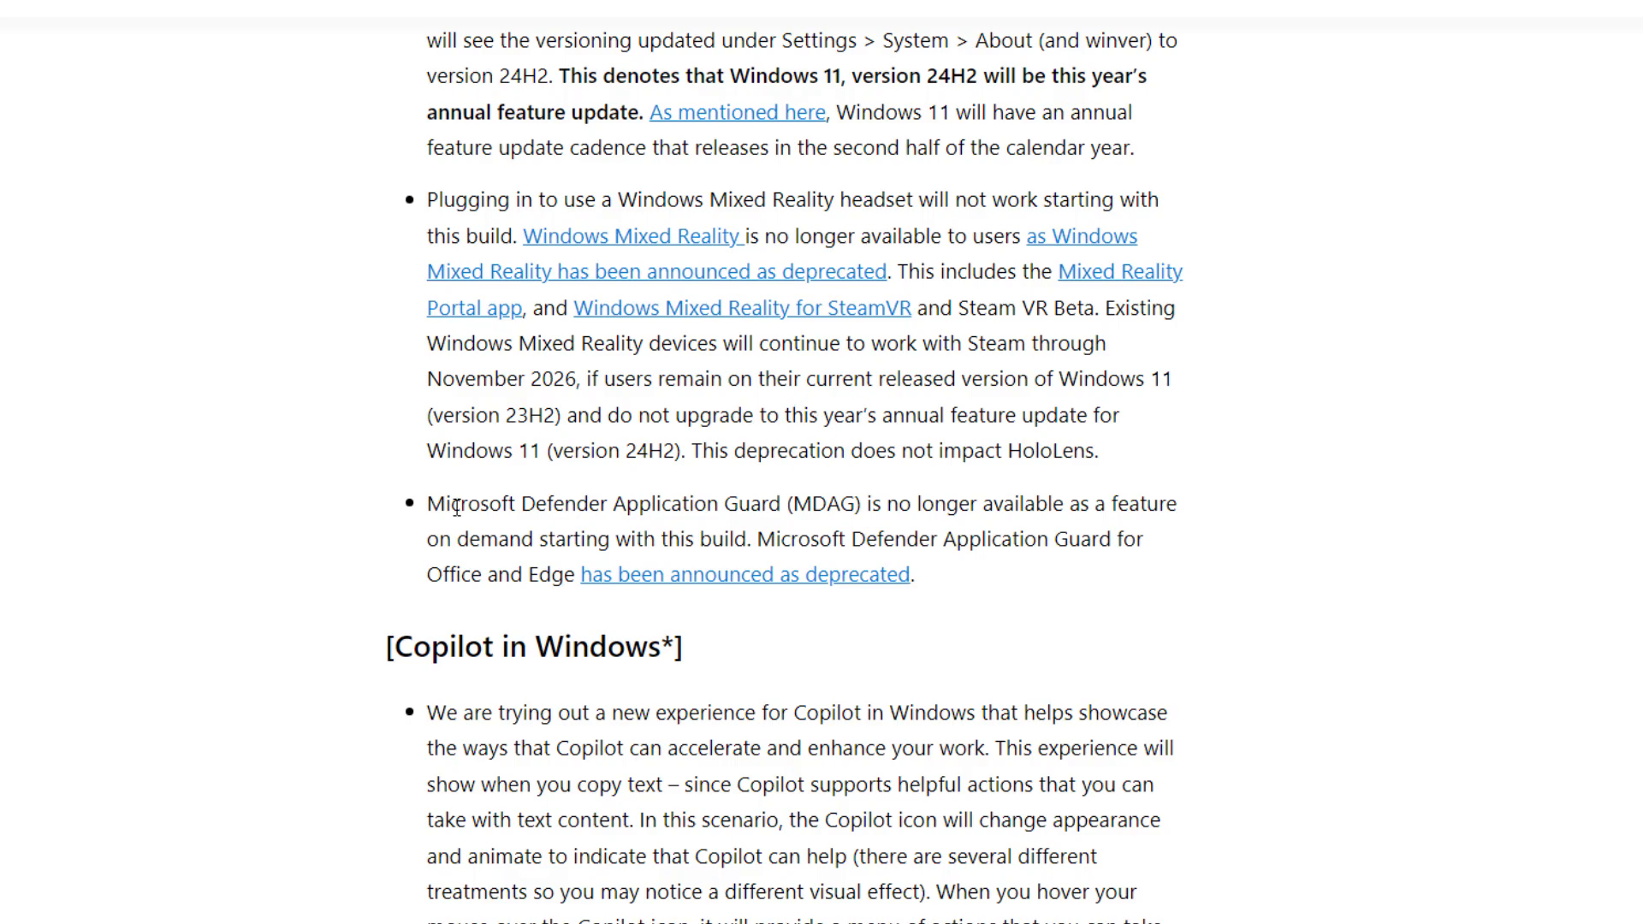
Highlight 'Microsoft Defender Application Guard' in the deprecation notes and open the Snipping Tool/Notepad post.
{"action": "left_click_drag", "start_coordinate": [428, 503], "coordinate": [788, 503]}
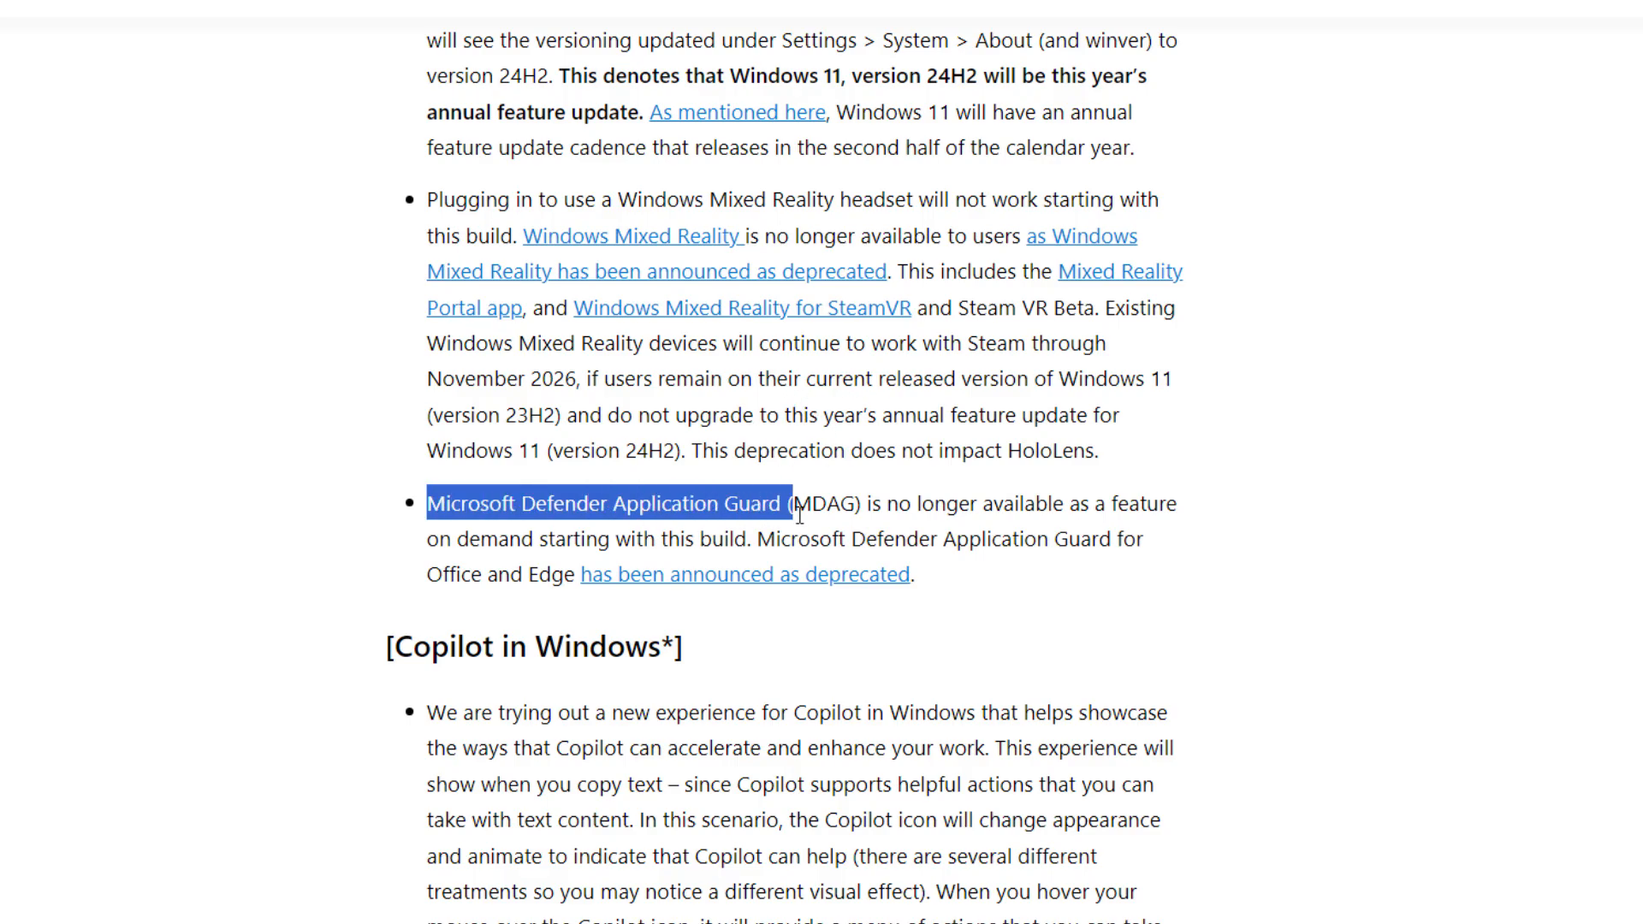
{"action": "left_click", "coordinate": [772, 477]}
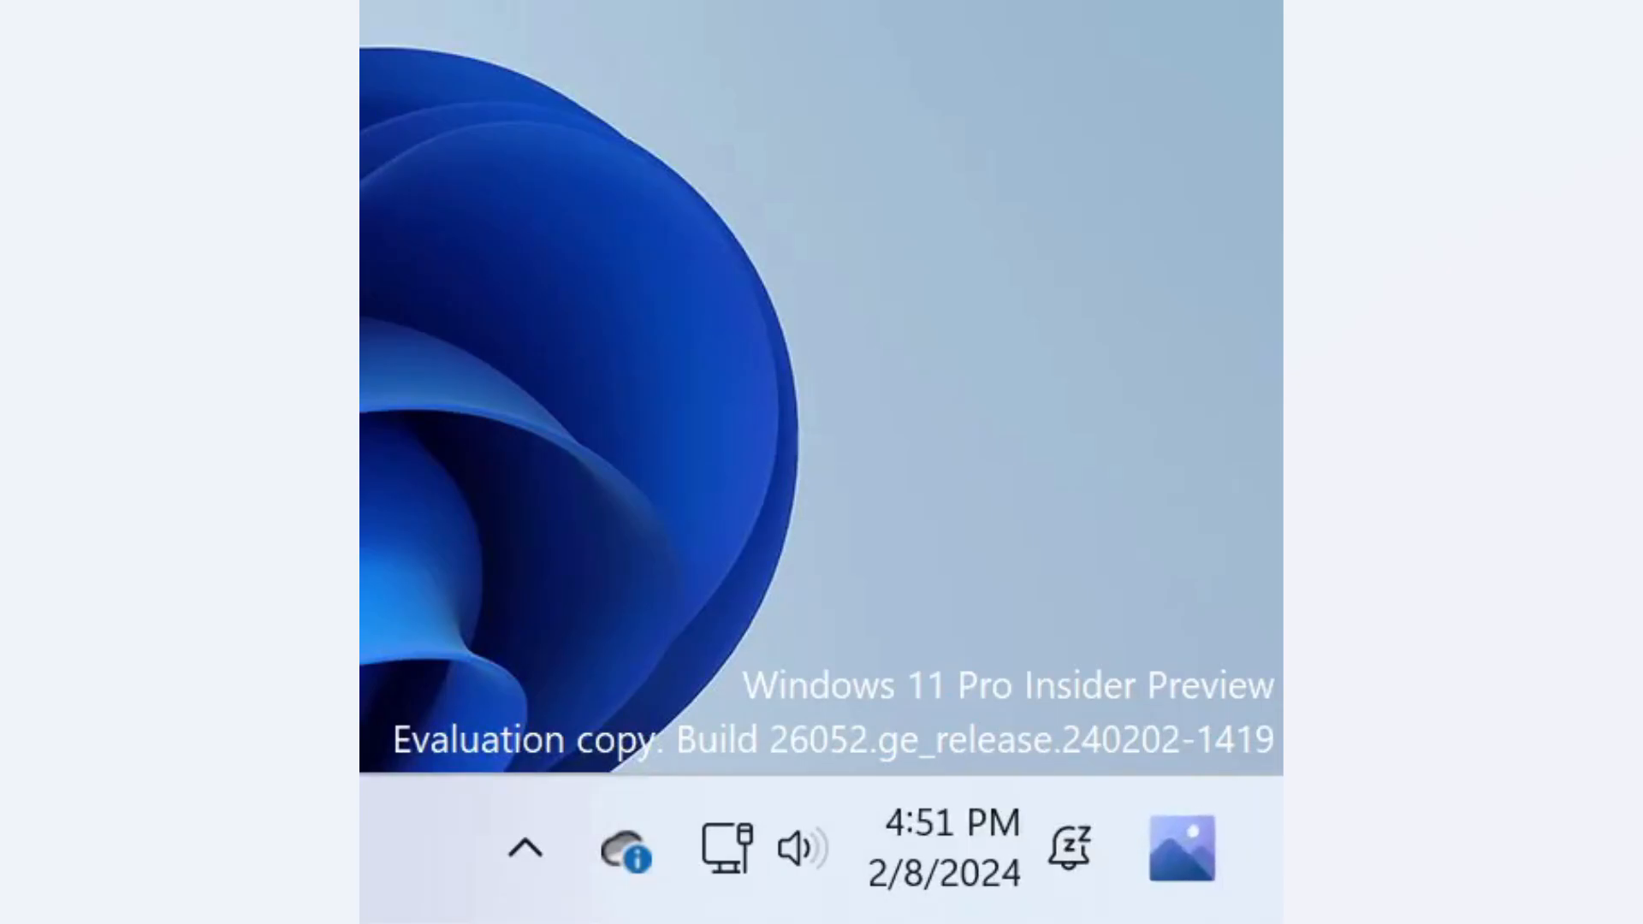
{"action": "mouse_move", "coordinate": [1168, 765]}
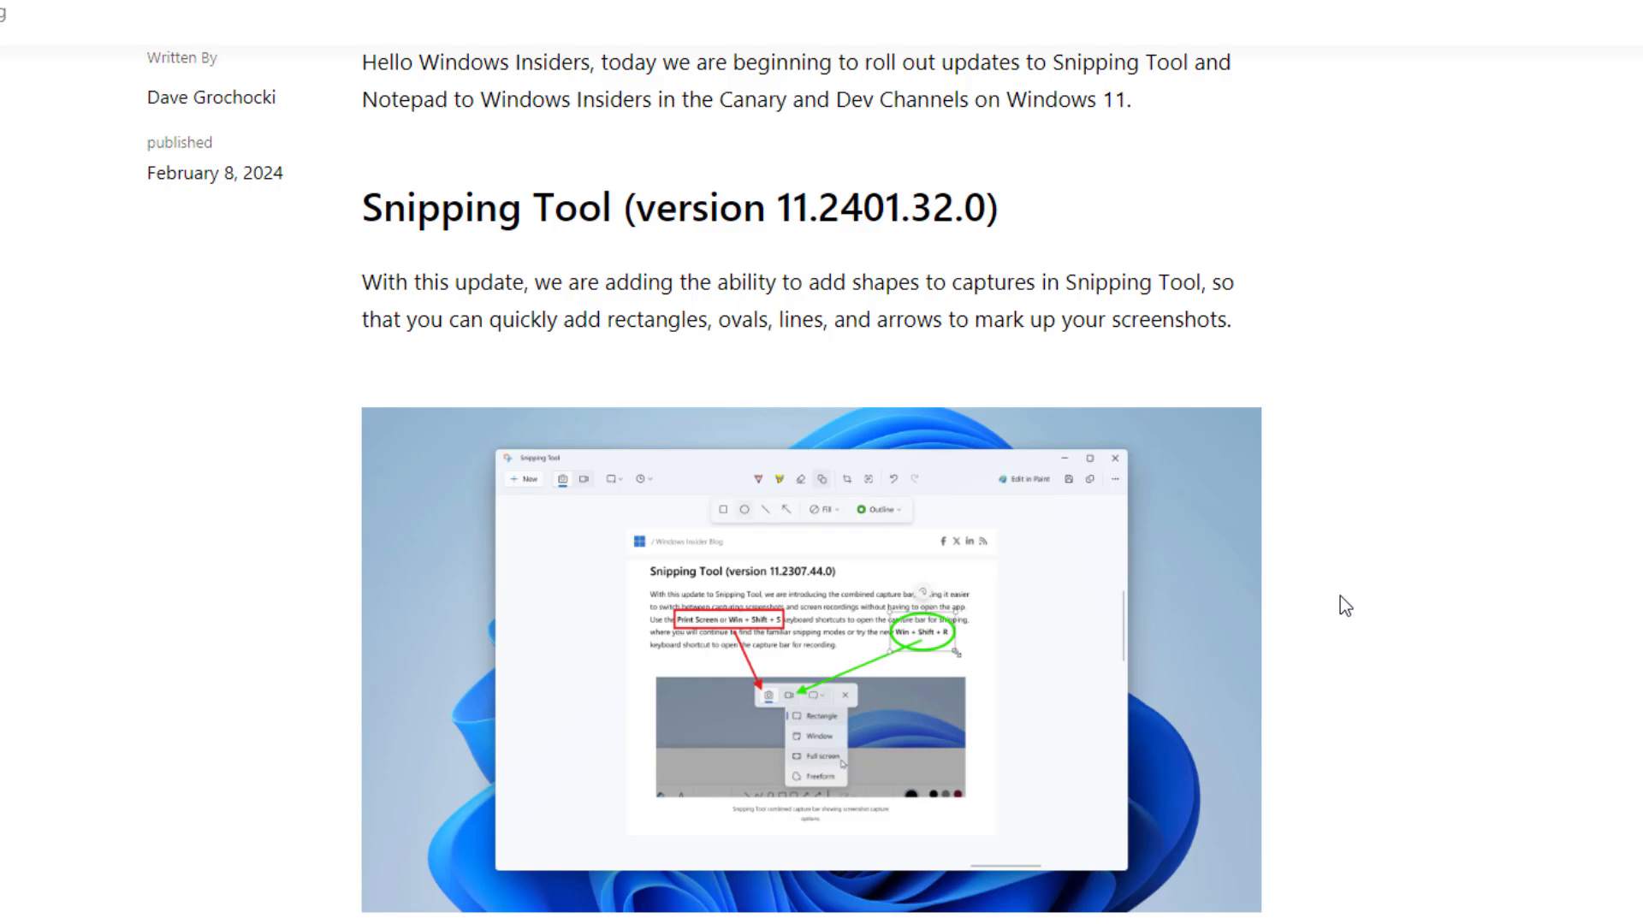
Scroll the blog post down to Notepad's Explain with Copilot section.
{"action": "scroll", "scroll_direction": "down", "scroll_amount": 3}
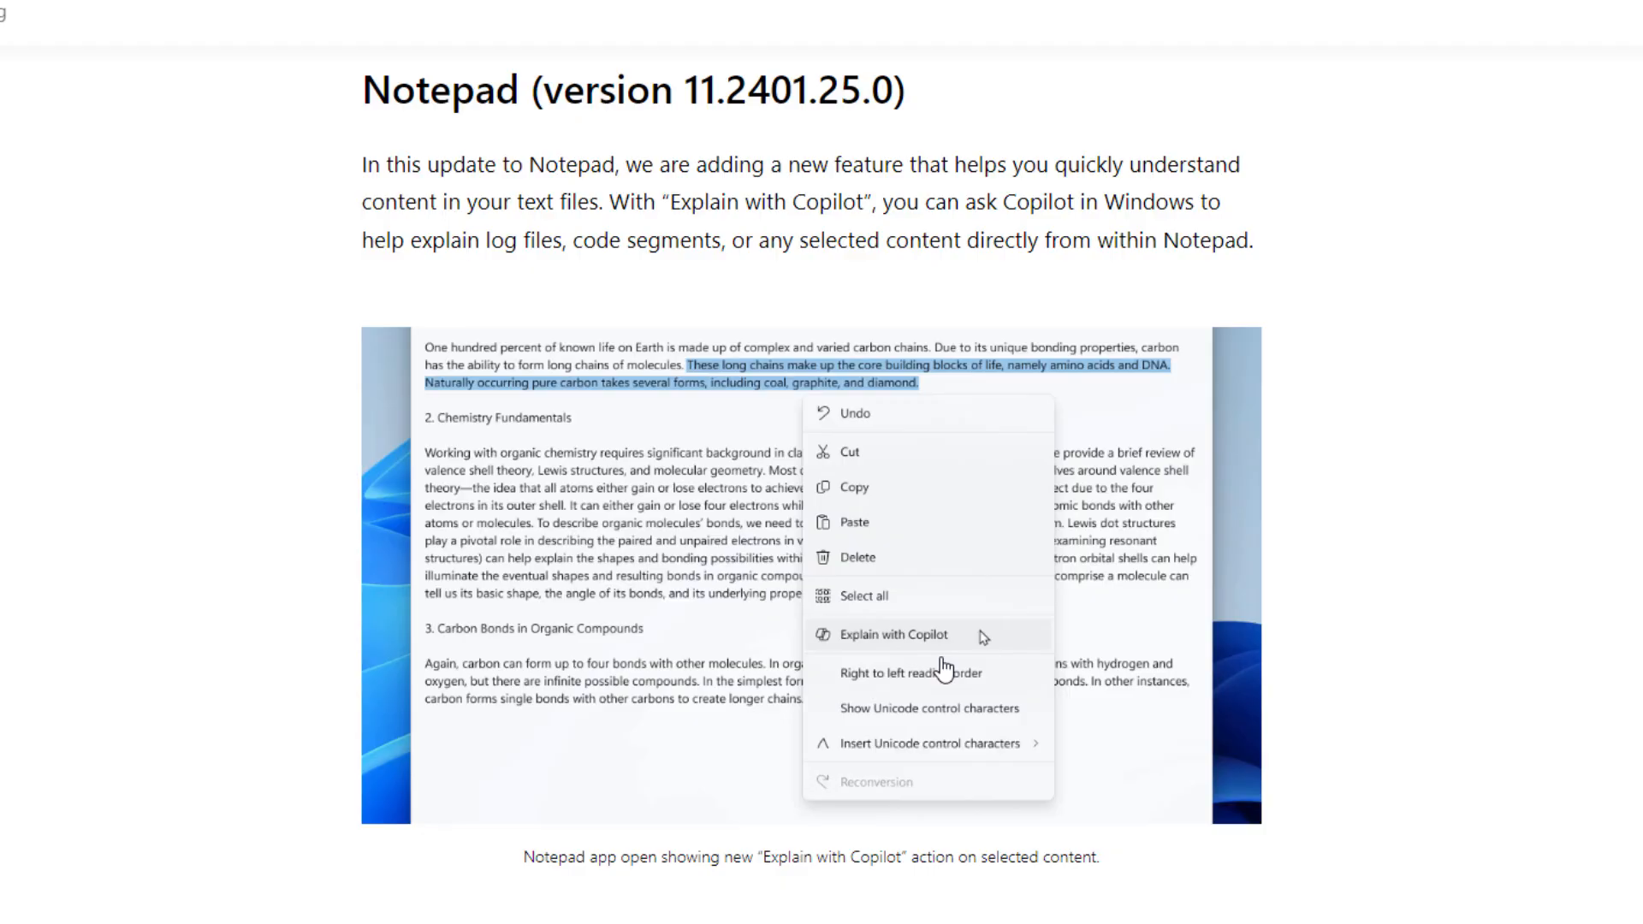
{"action": "mouse_move", "coordinate": [940, 667]}
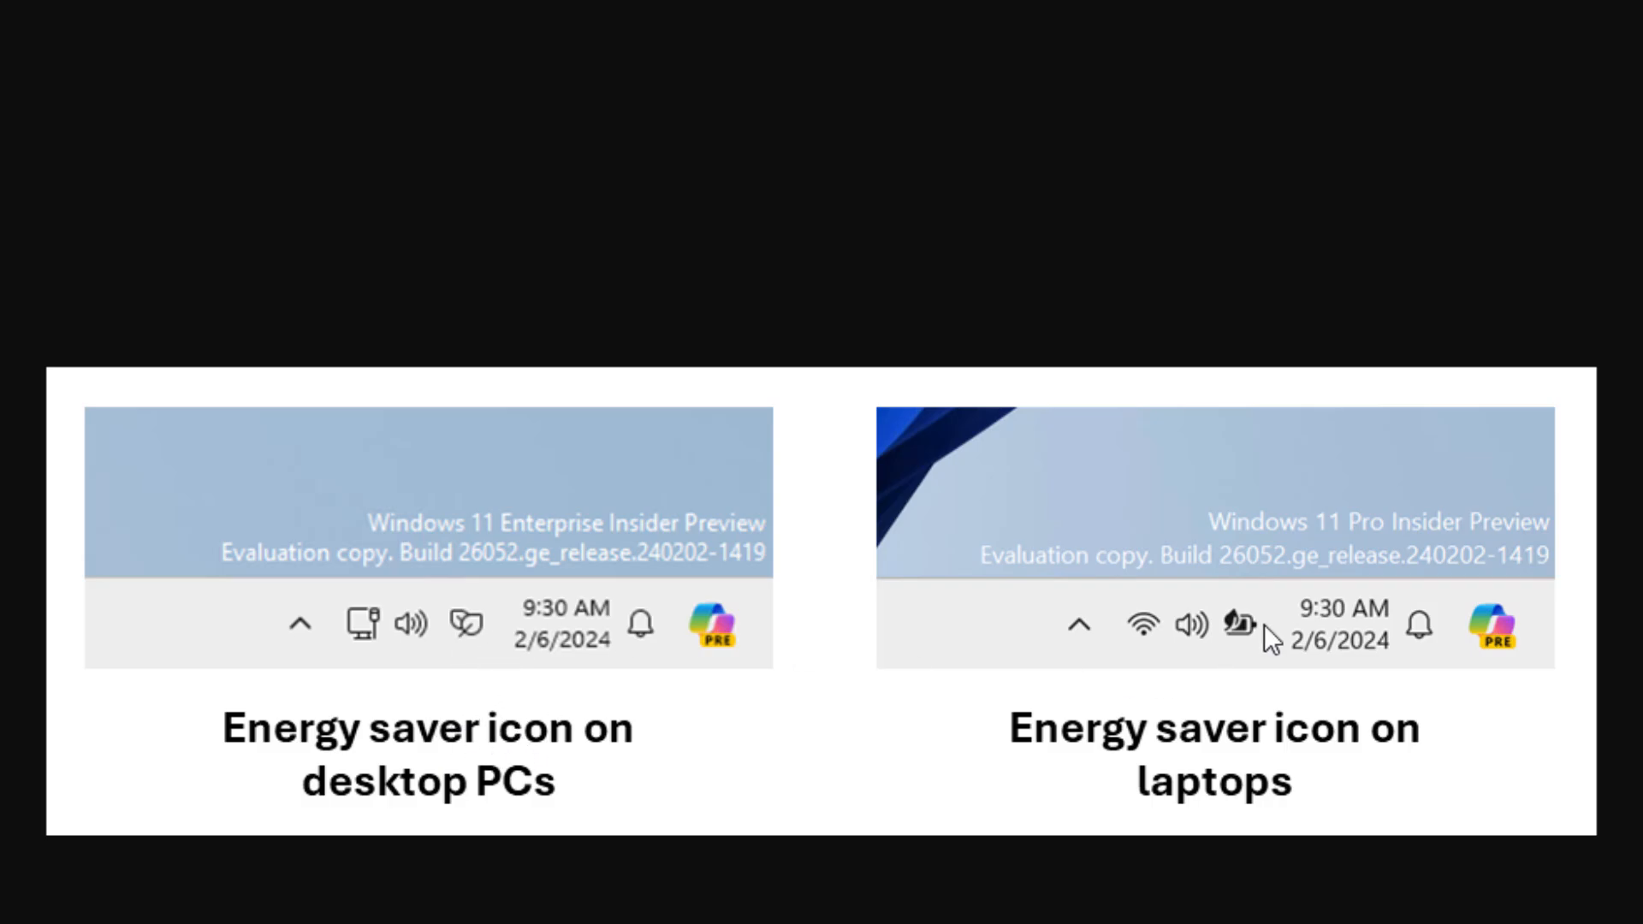
Read the fixes for known issues, then bring up the Start menu.
{"action": "scroll", "scroll_direction": "down", "scroll_amount": 3}
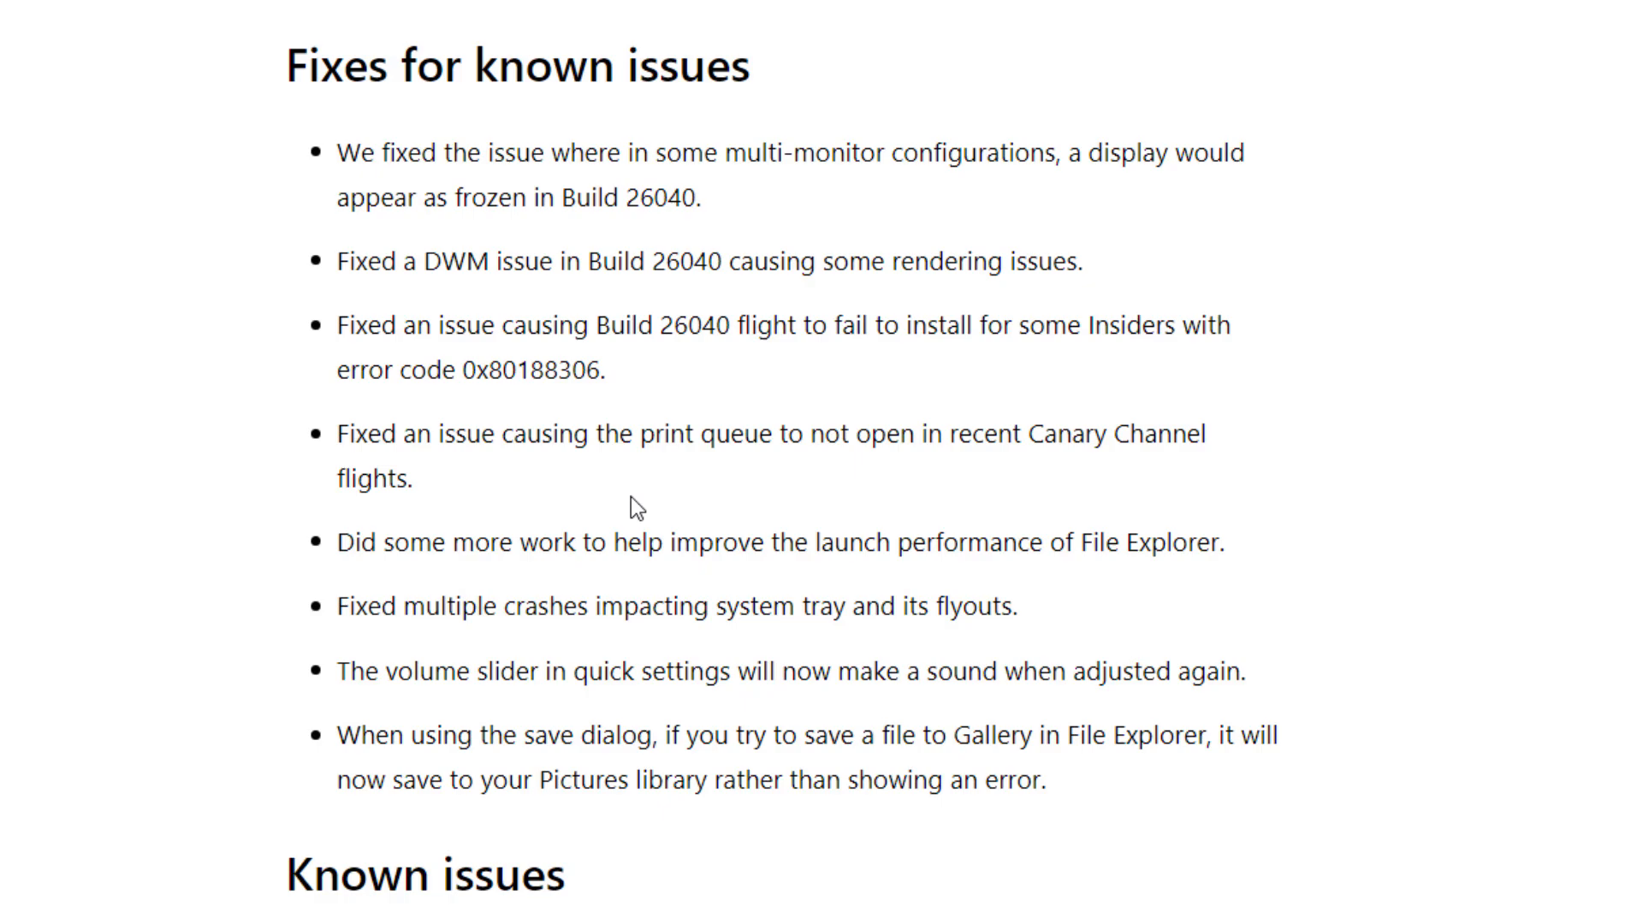
{"action": "mouse_move", "coordinate": [1033, 480]}
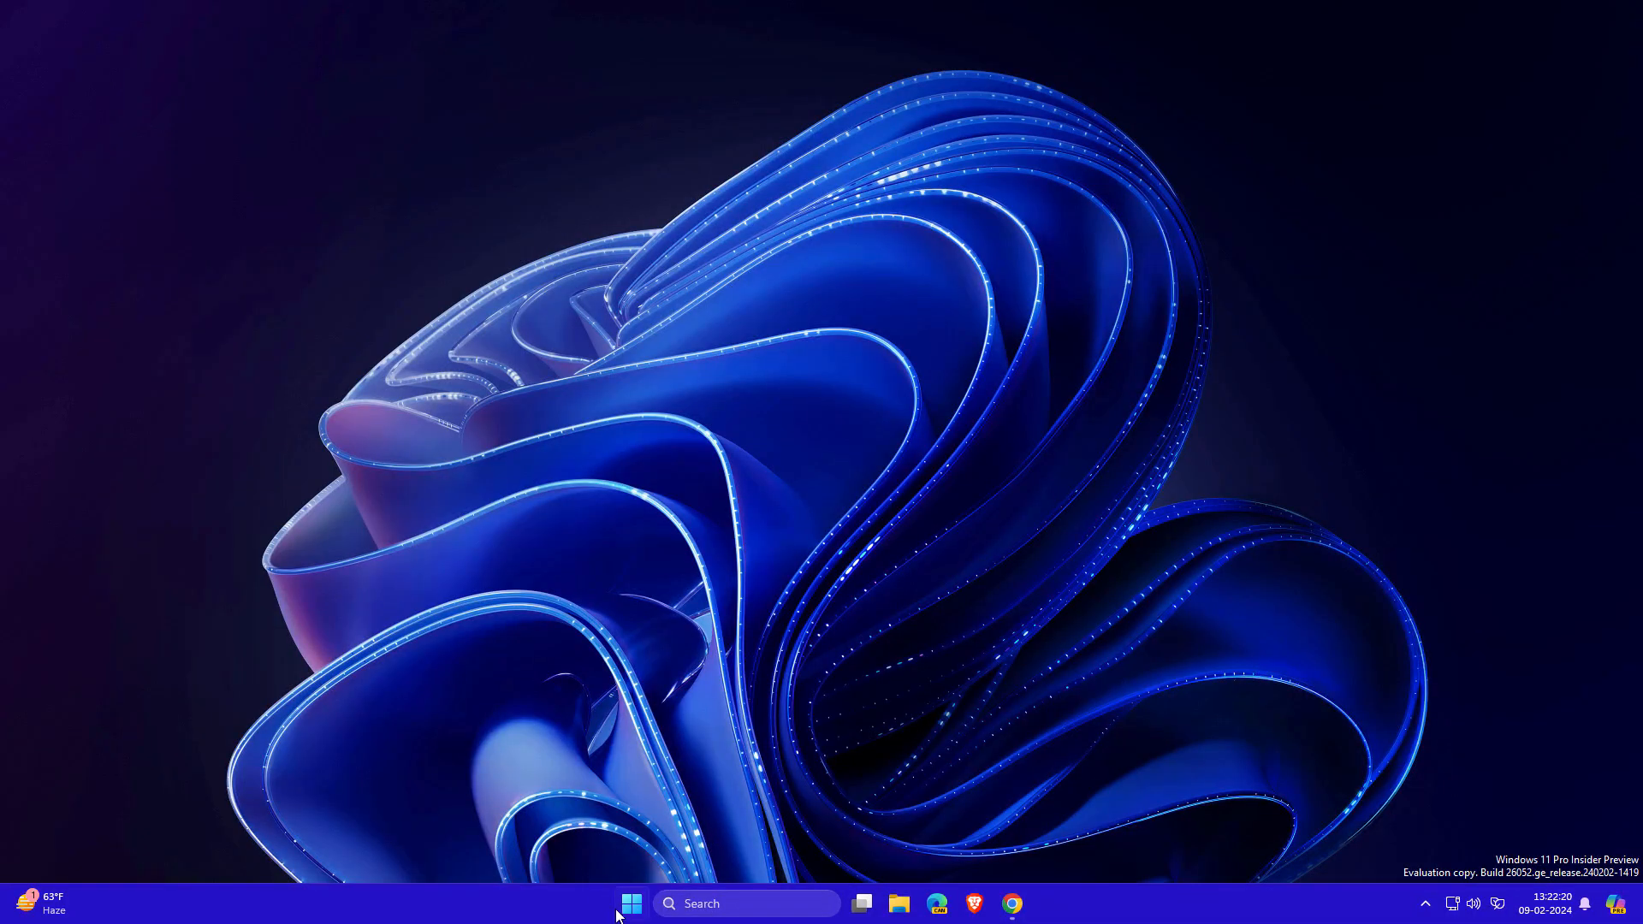
{"action": "left_click", "coordinate": [630, 903]}
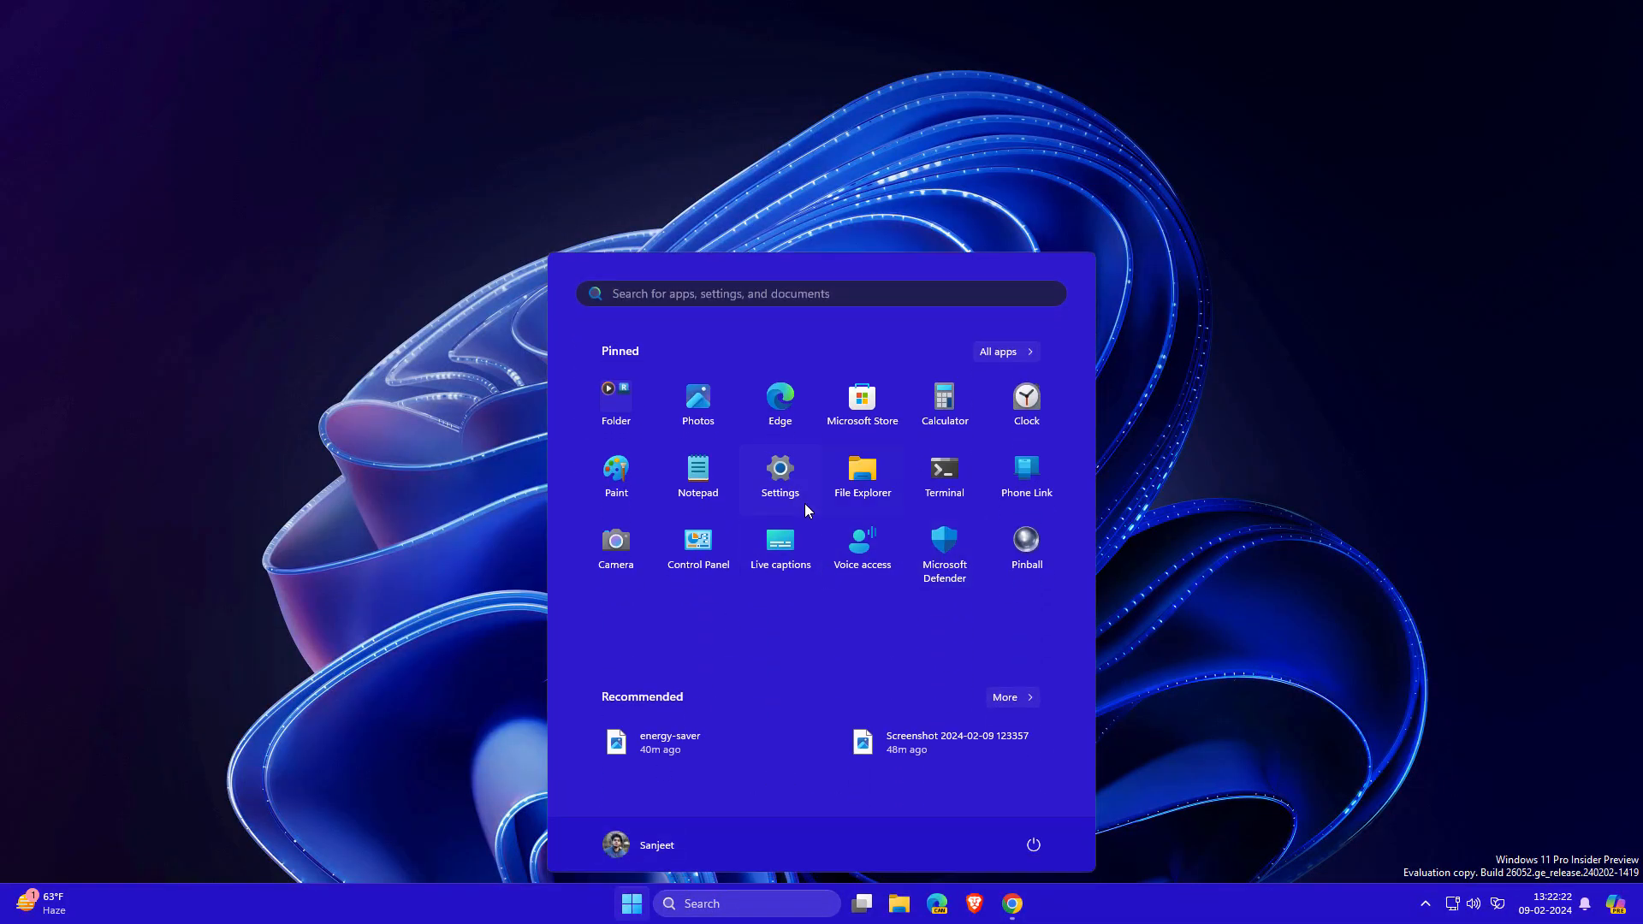